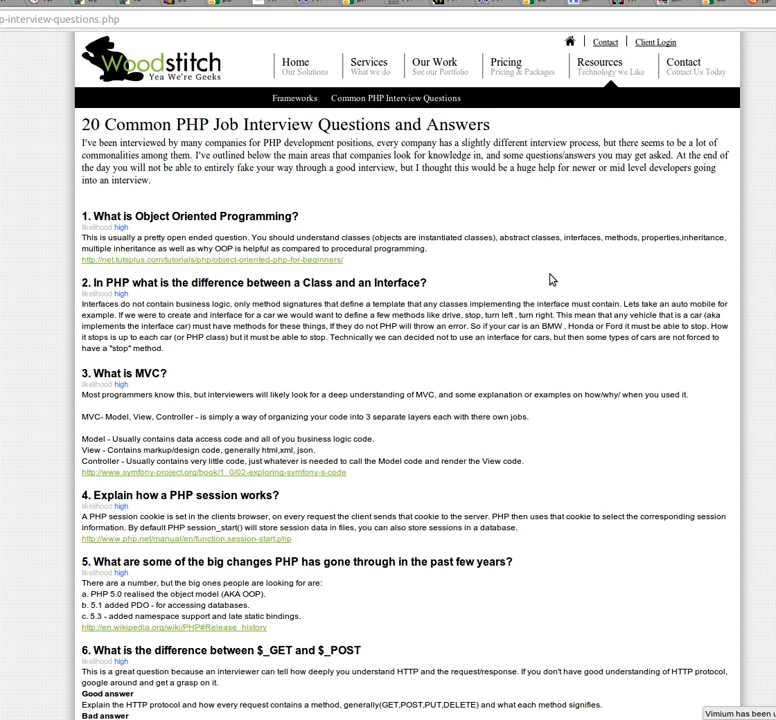
mouse_move(374, 215)
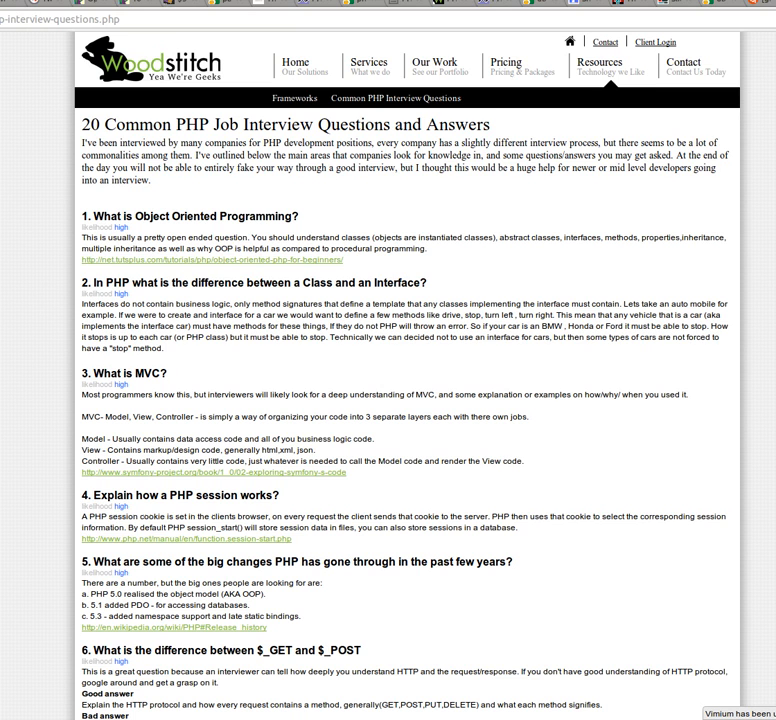
mouse_move(425, 300)
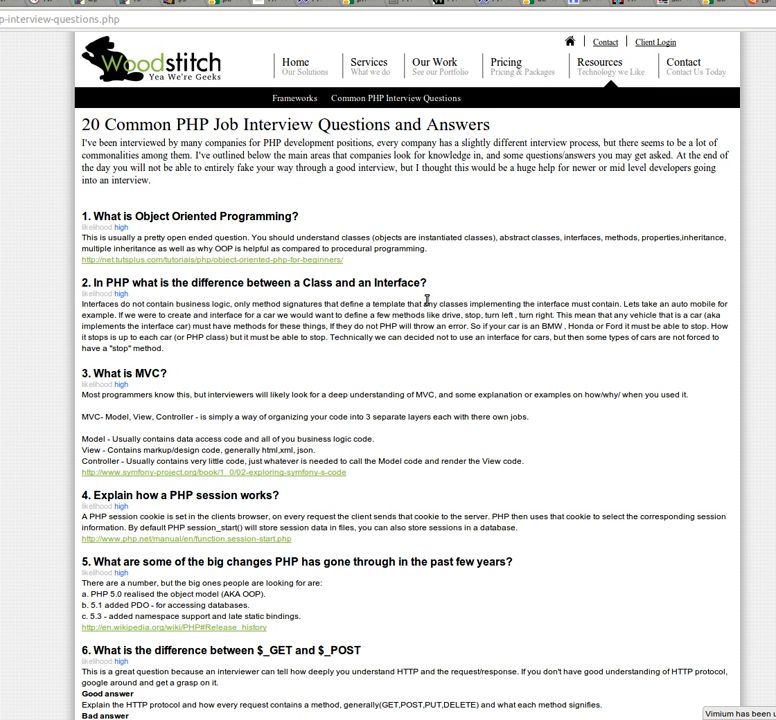
mouse_move(444, 286)
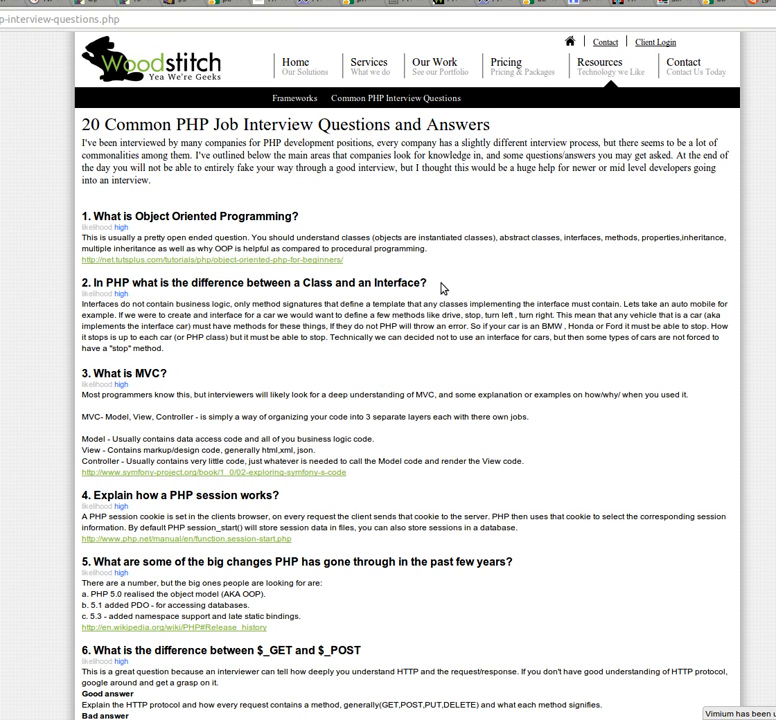
mouse_move(444, 287)
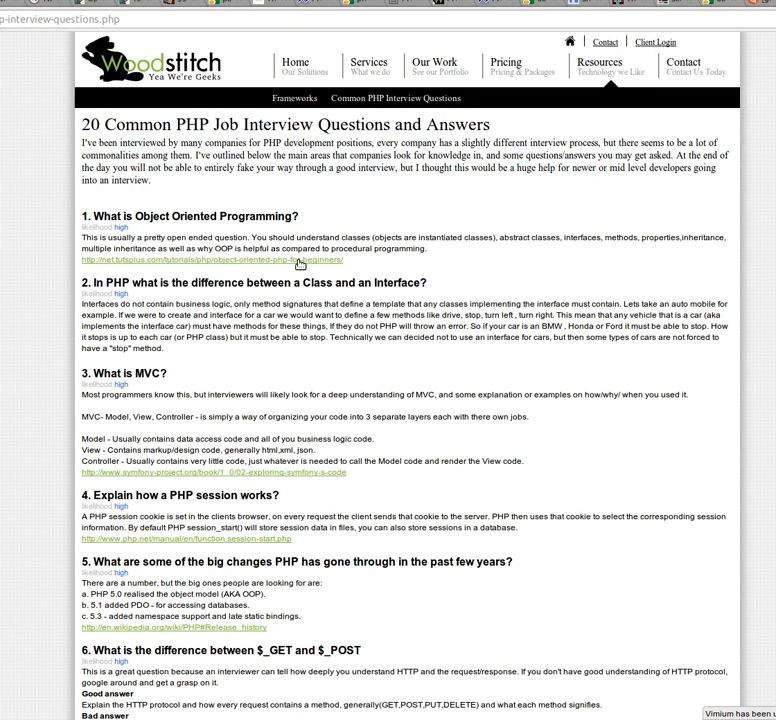
Scroll down so question 7 on visibility keywords starts to show.
double_click(364, 282)
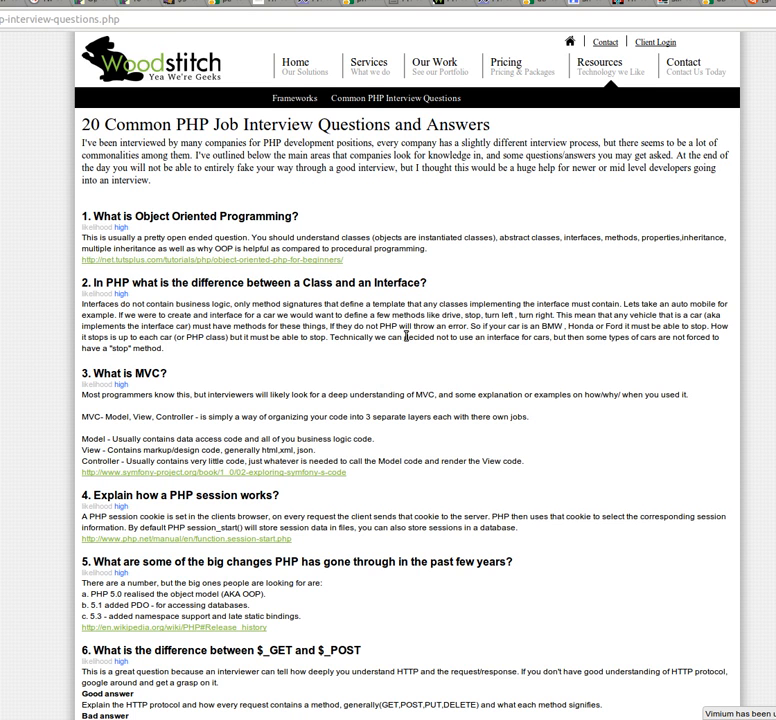
mouse_move(350, 298)
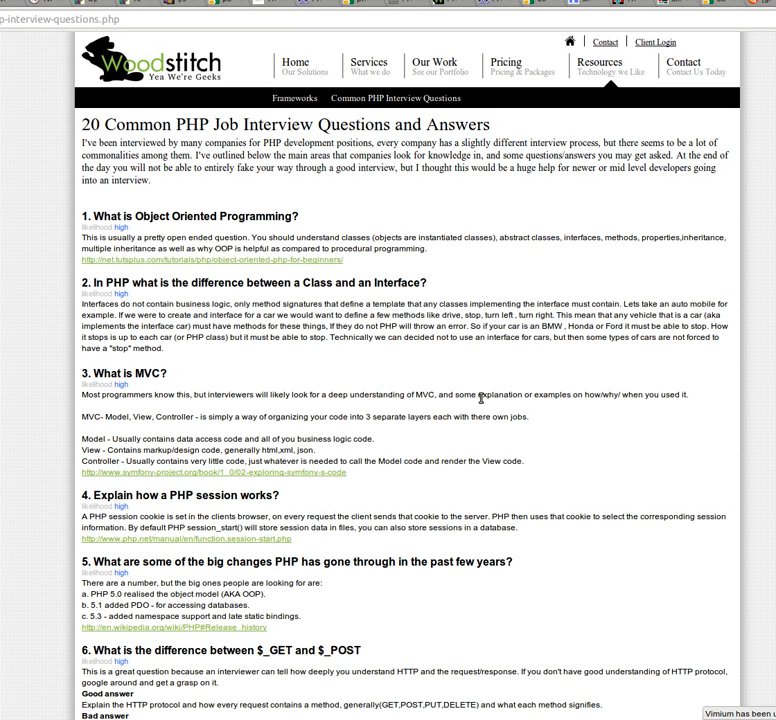
mouse_move(462, 369)
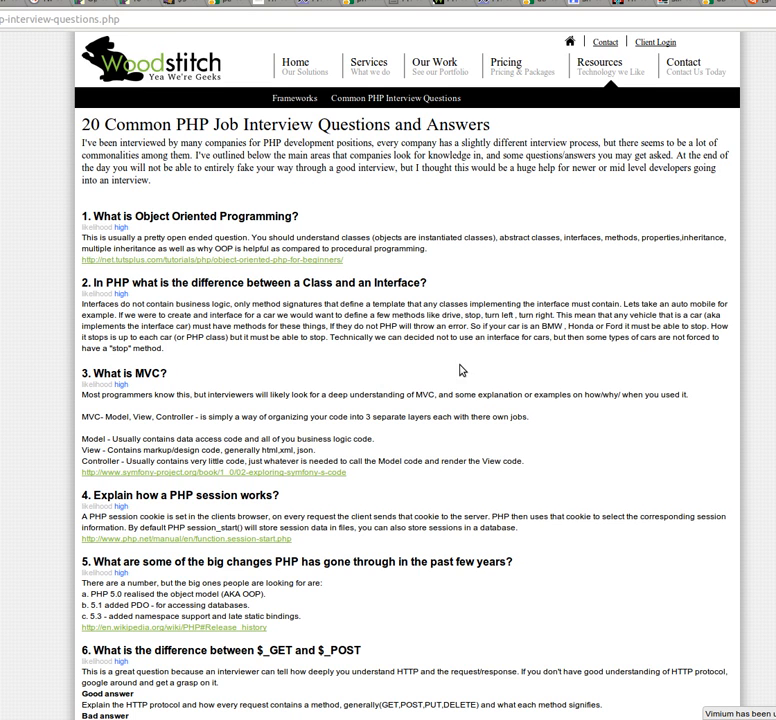
mouse_move(461, 372)
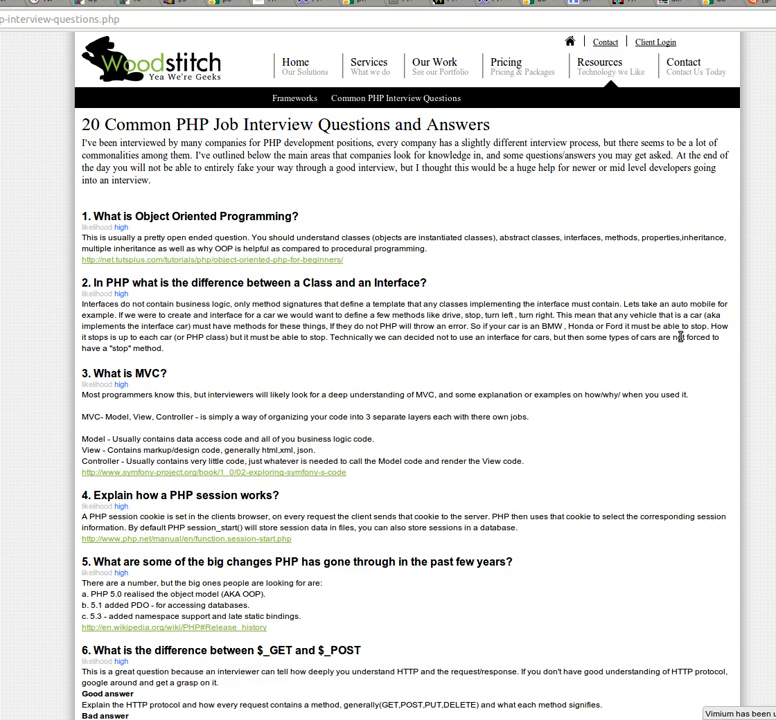
scroll(down, 3)
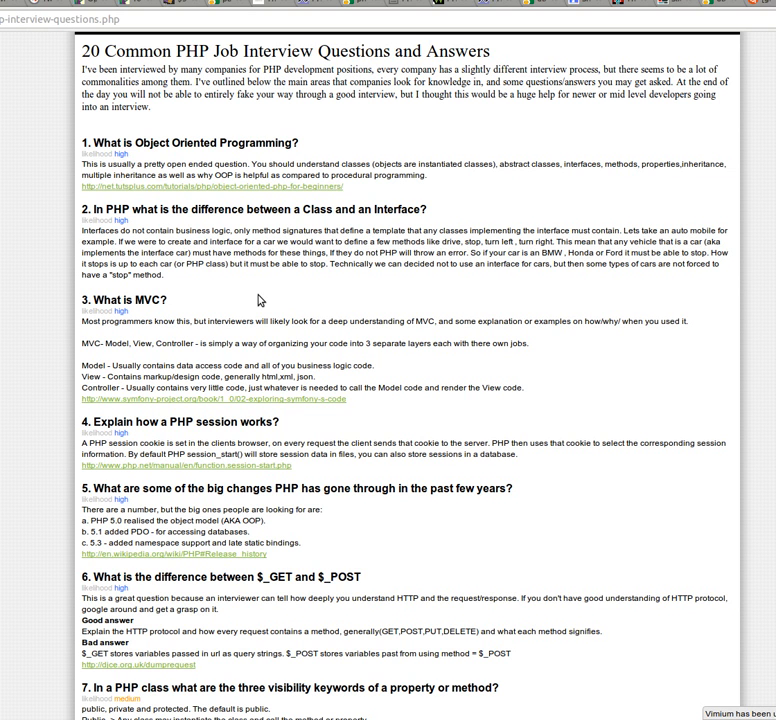
Scroll down to show question 7 in full and question 8's polymorphism heading.
scroll(down, 3)
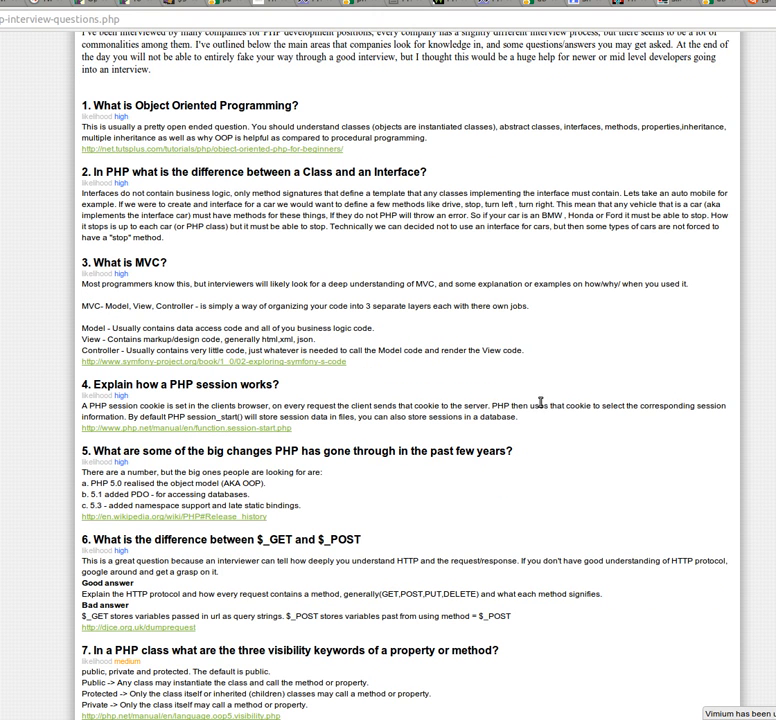
mouse_move(620, 347)
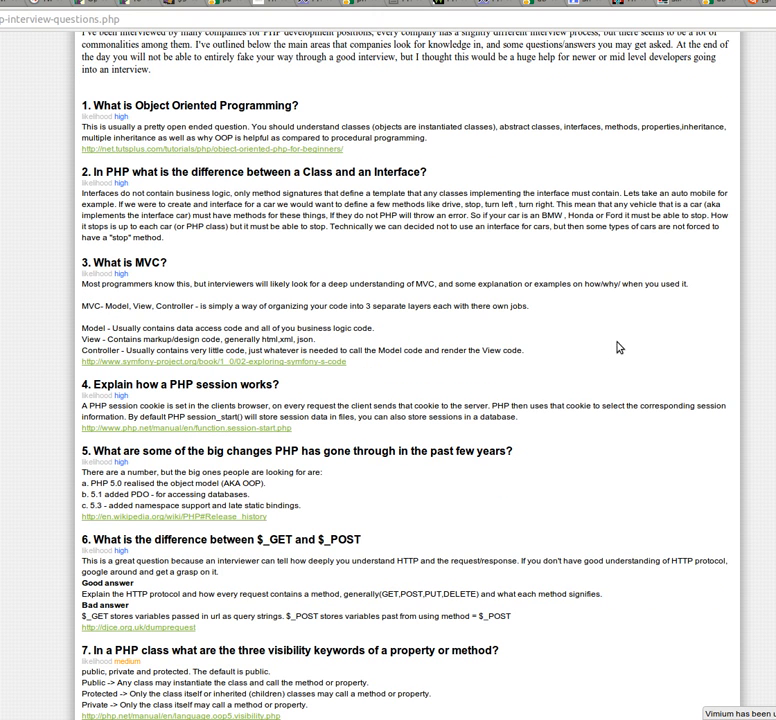
mouse_move(527, 361)
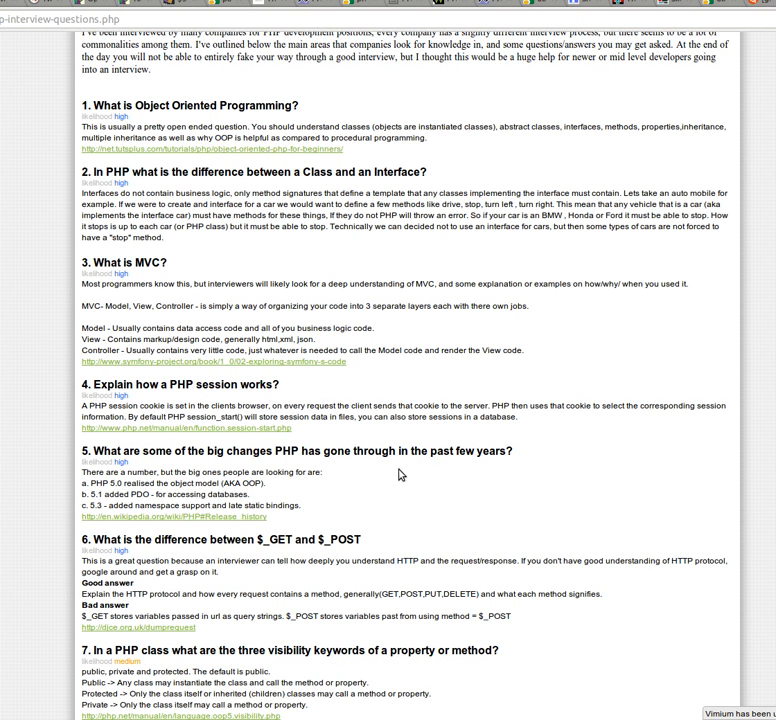
mouse_move(257, 430)
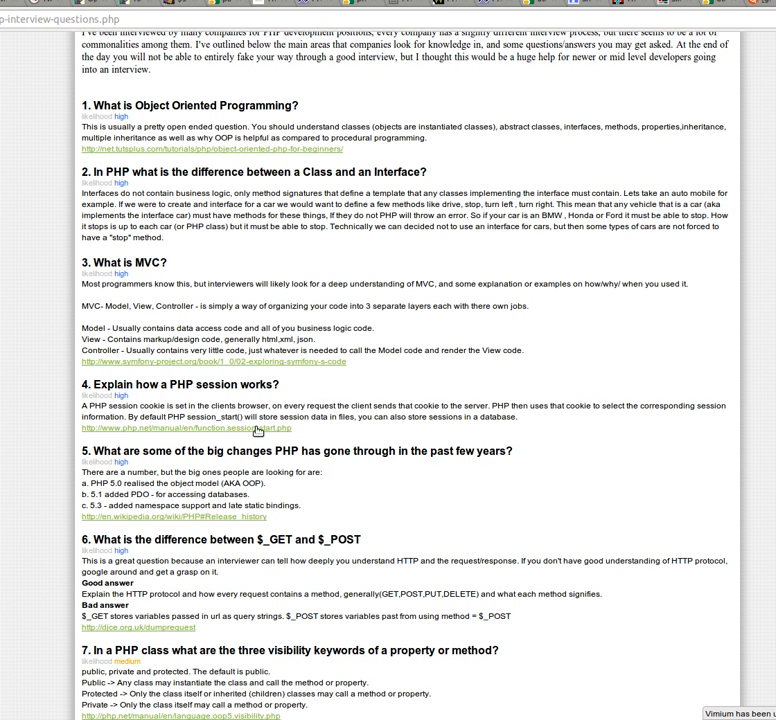
scroll(down, 3)
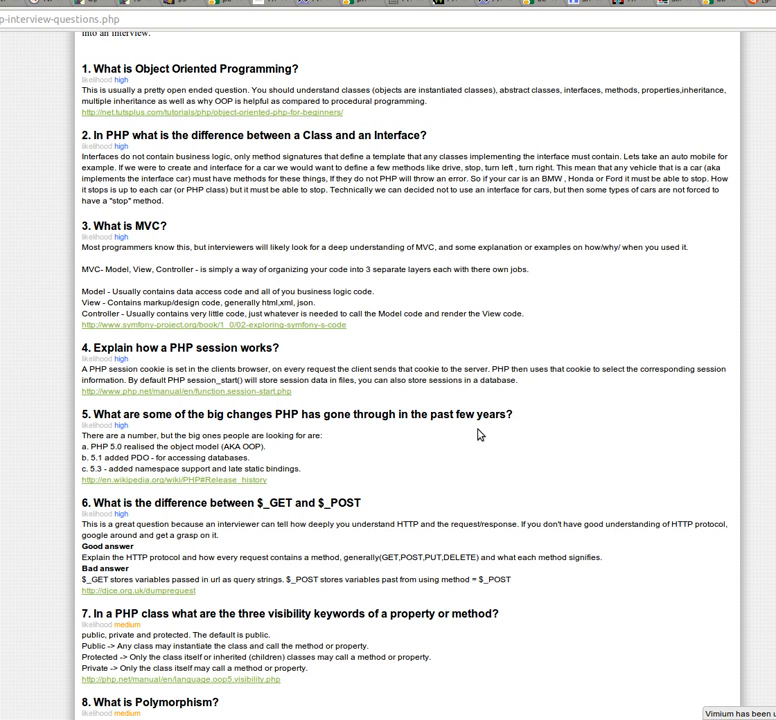
mouse_move(303, 397)
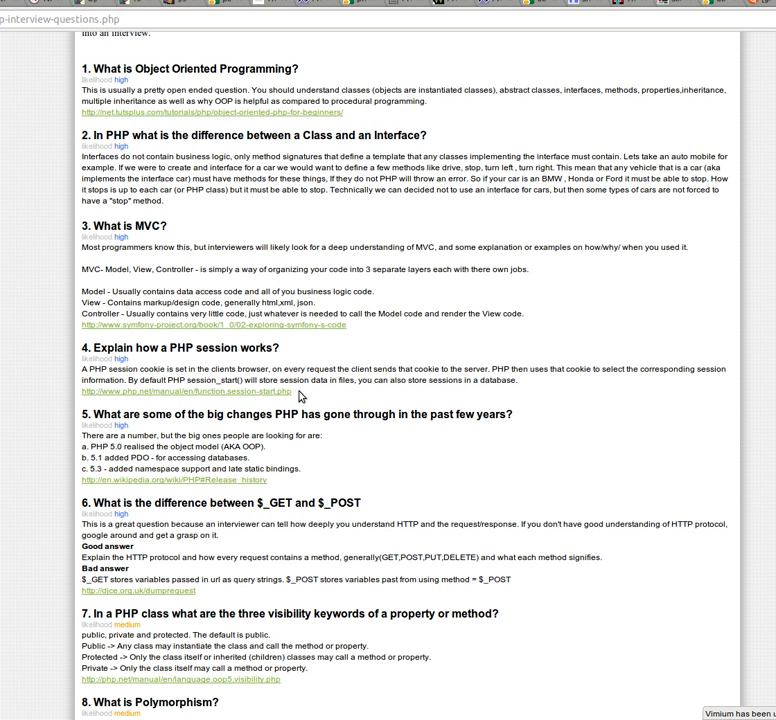
mouse_move(500, 456)
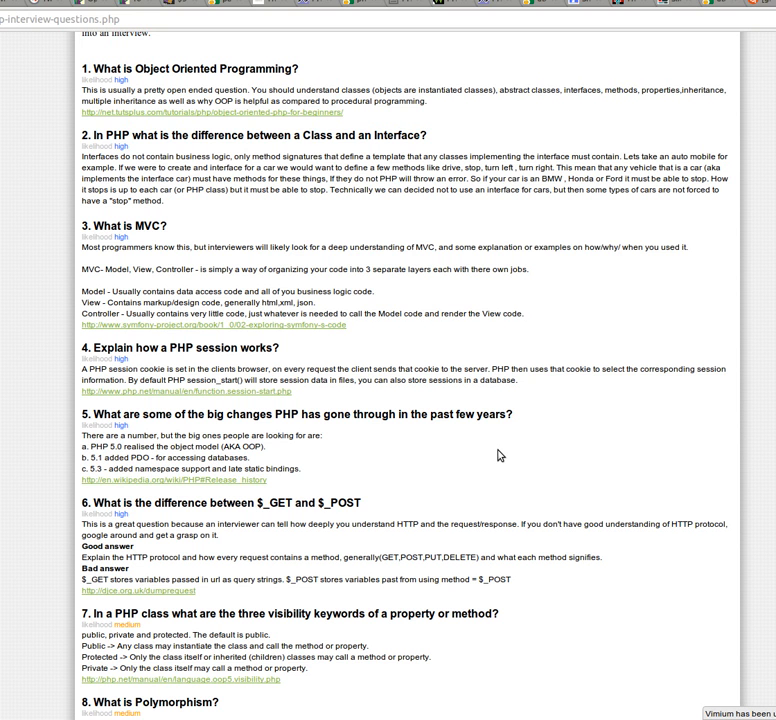
Scroll down to show question 8 fully and question 9's heading on loading classes.
scroll(down, 3)
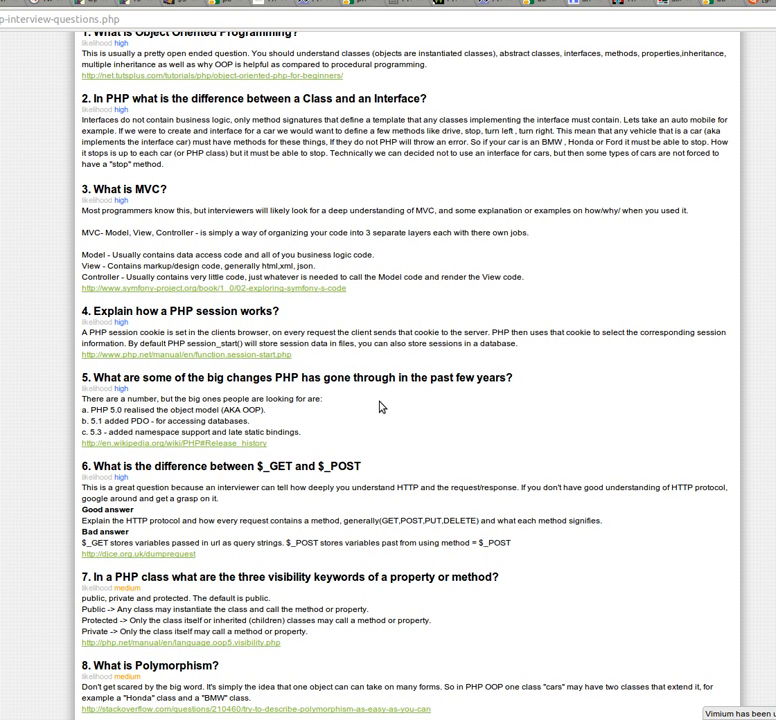
scroll(down, 3)
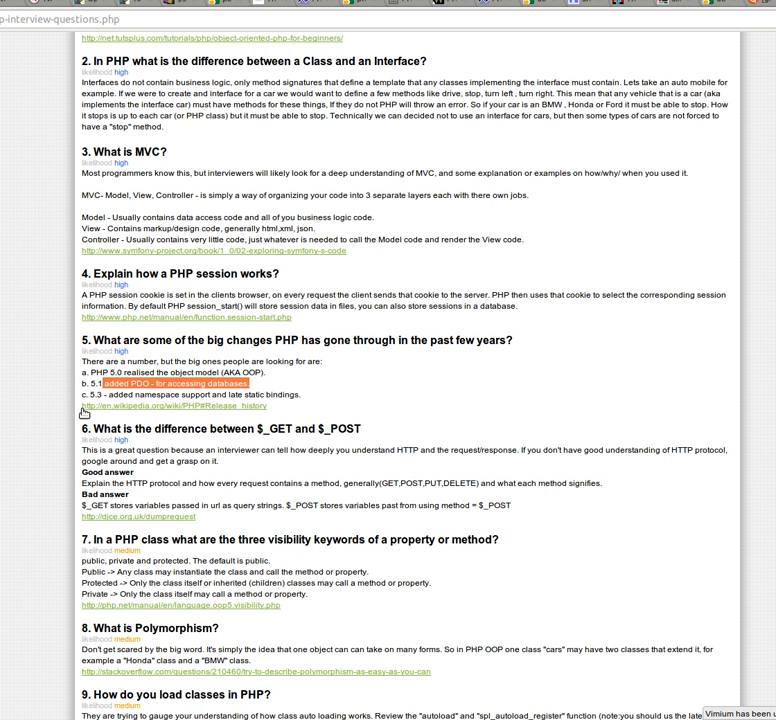
Scroll down to question 10's $day ternary example and the start of question 11.
scroll(down, 3)
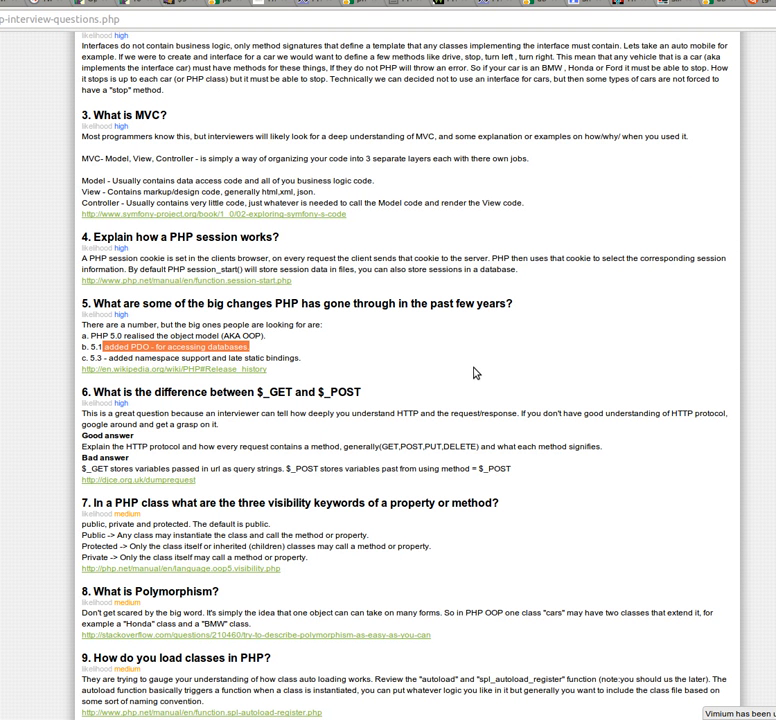
mouse_move(437, 393)
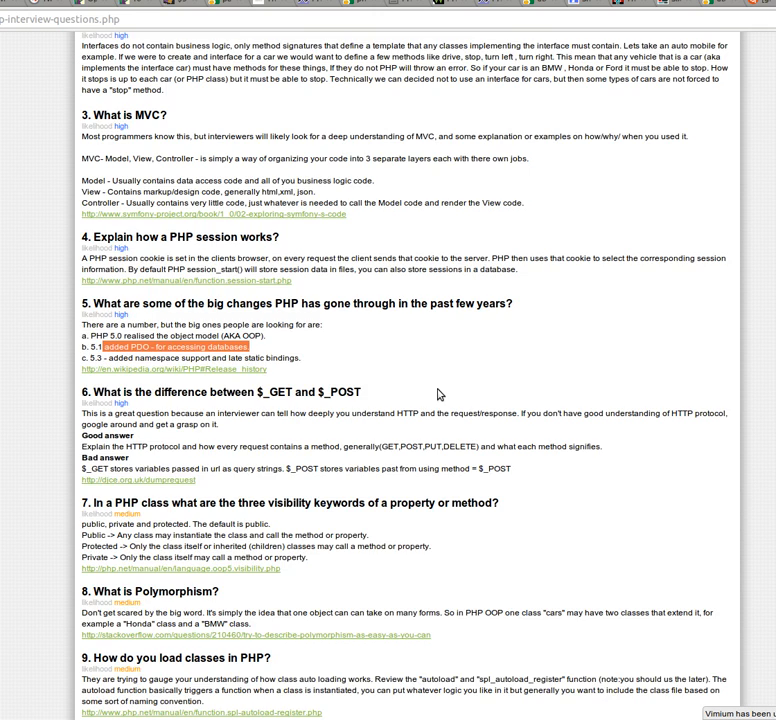
scroll(down, 3)
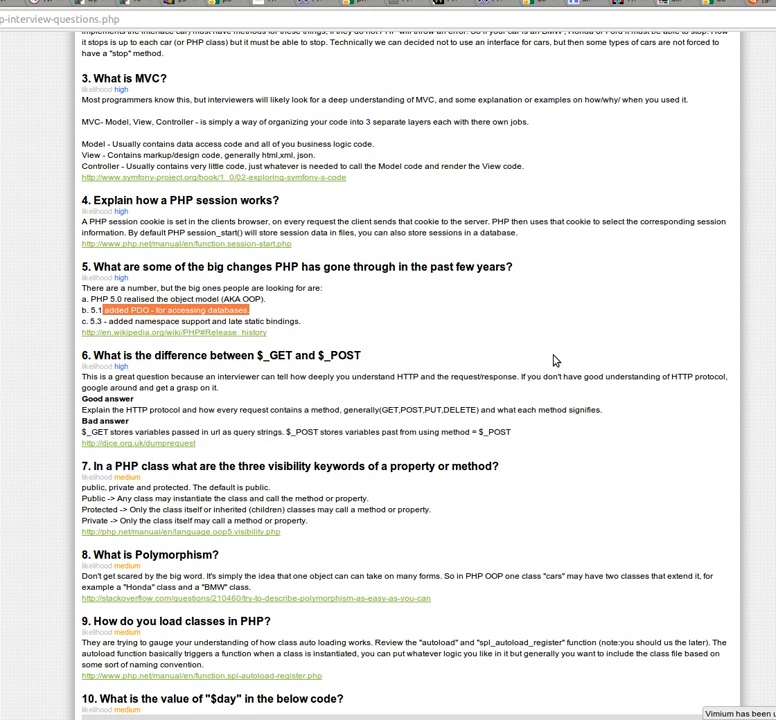
scroll(down, 3)
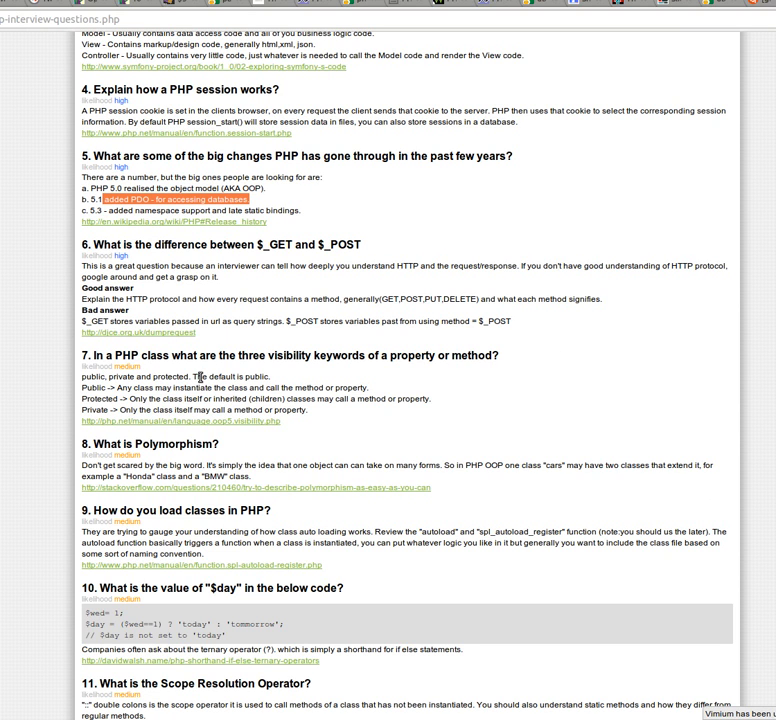
mouse_move(610, 277)
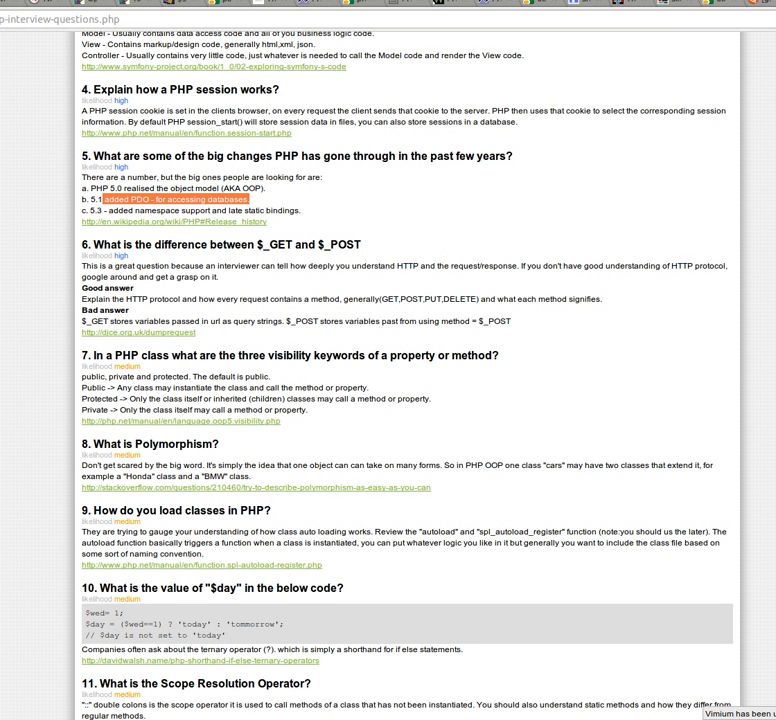
mouse_move(83, 322)
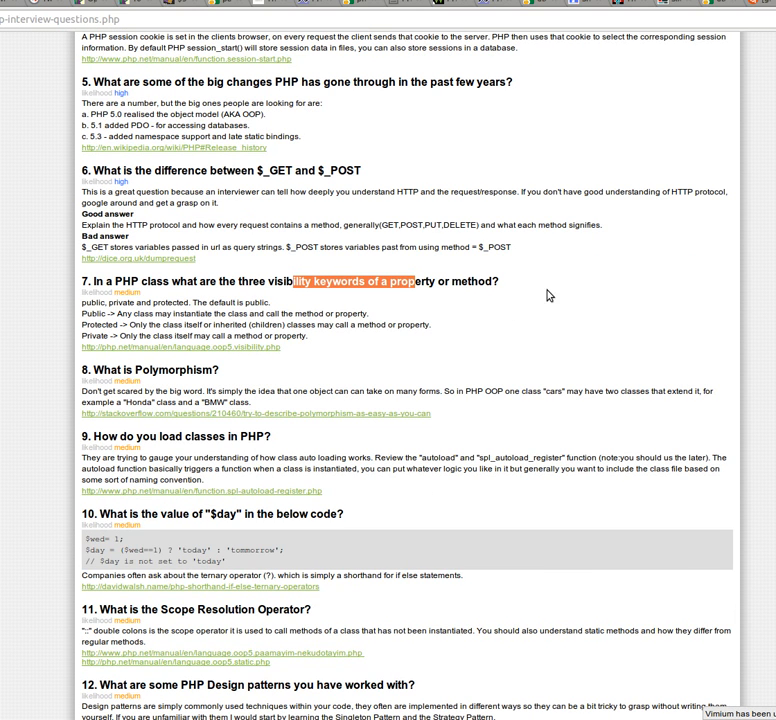
mouse_move(521, 293)
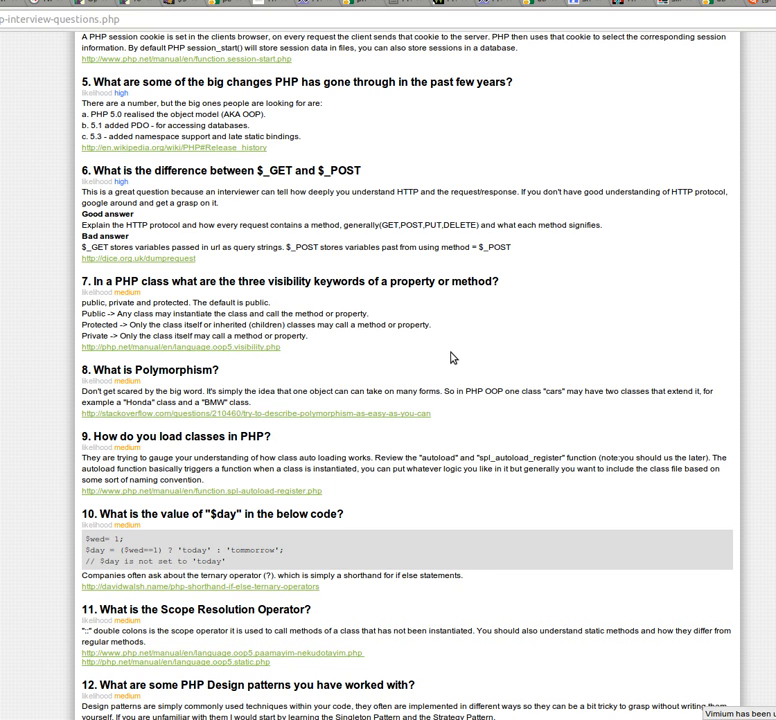
Scroll down past questions 12 and 13 until question 14 on ob_start shows in full.
scroll(down, 3)
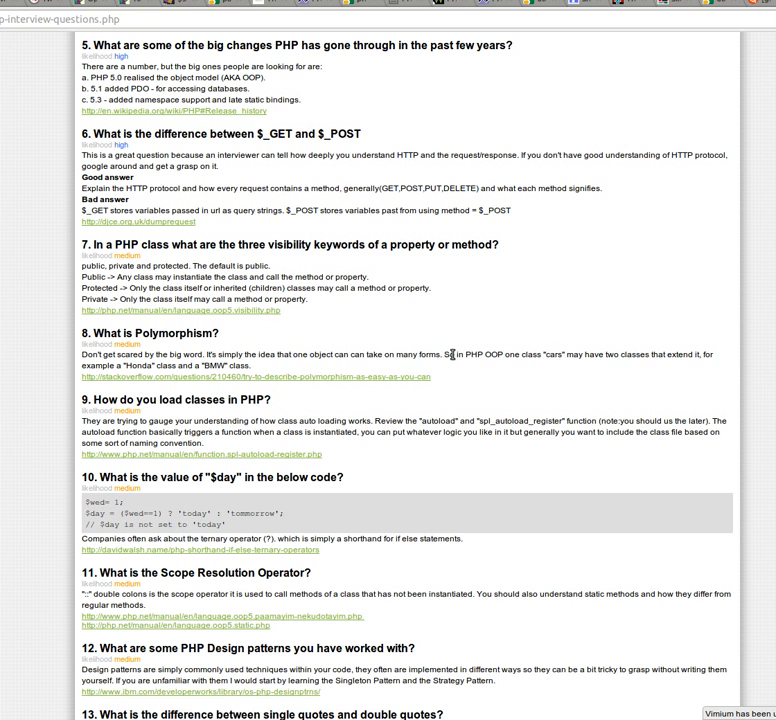
scroll(down, 3)
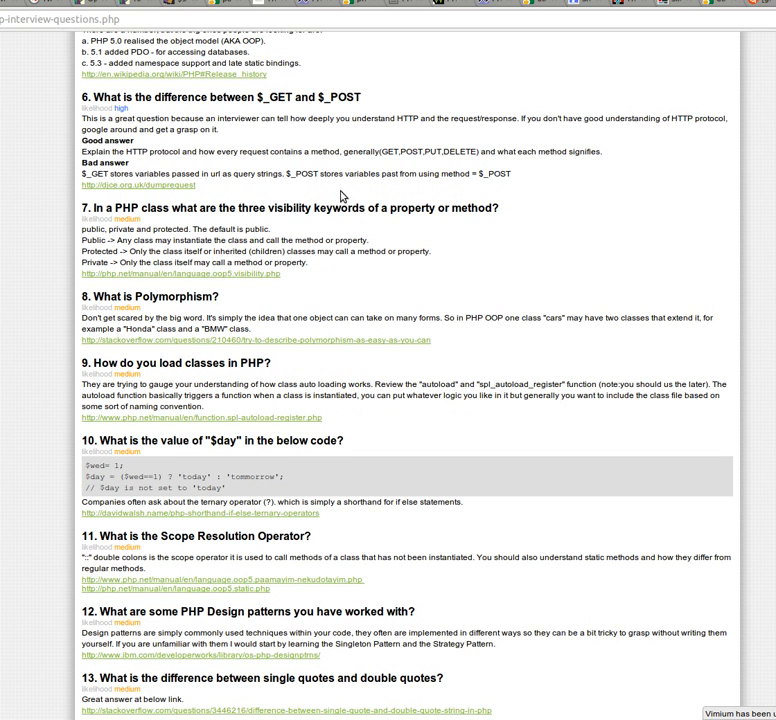
scroll(down, 3)
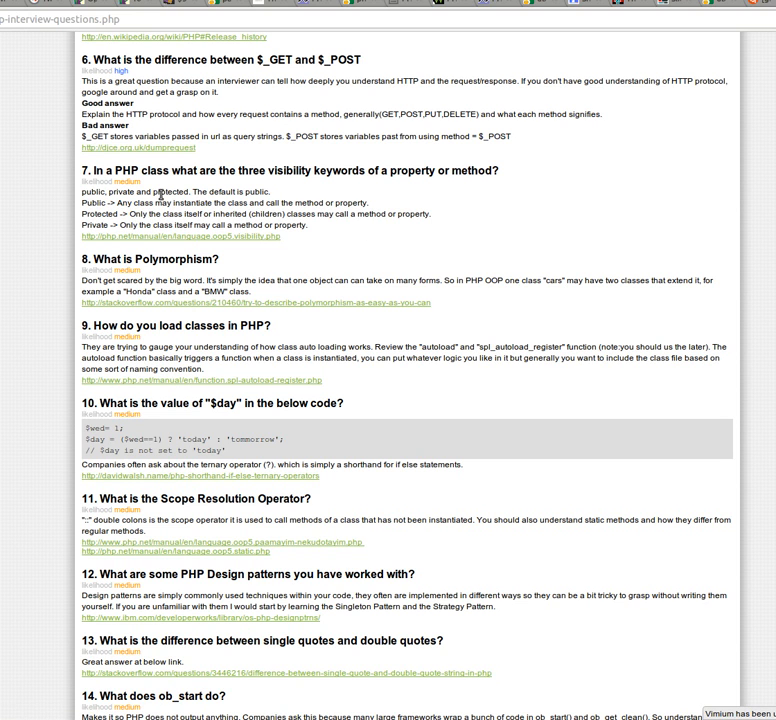
mouse_move(670, 378)
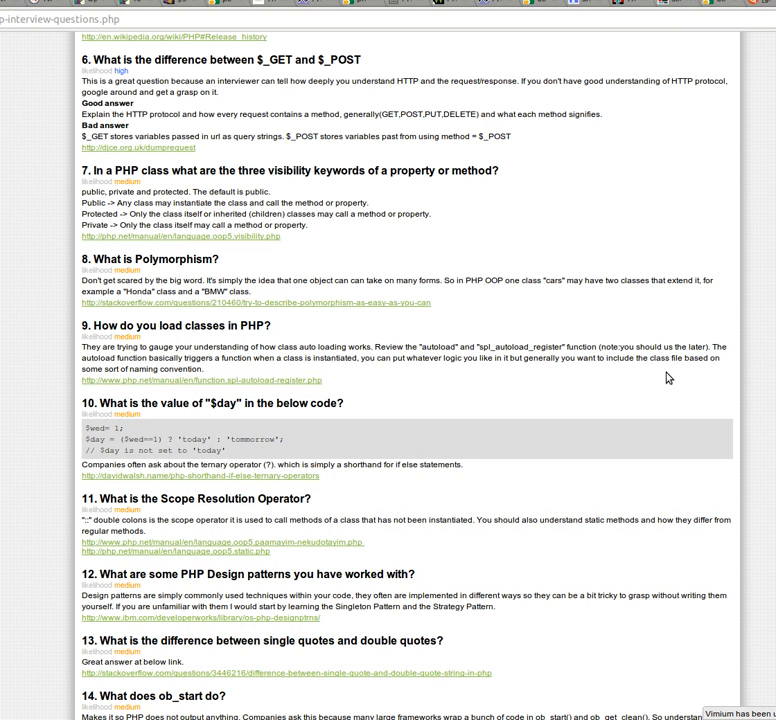
mouse_move(215, 302)
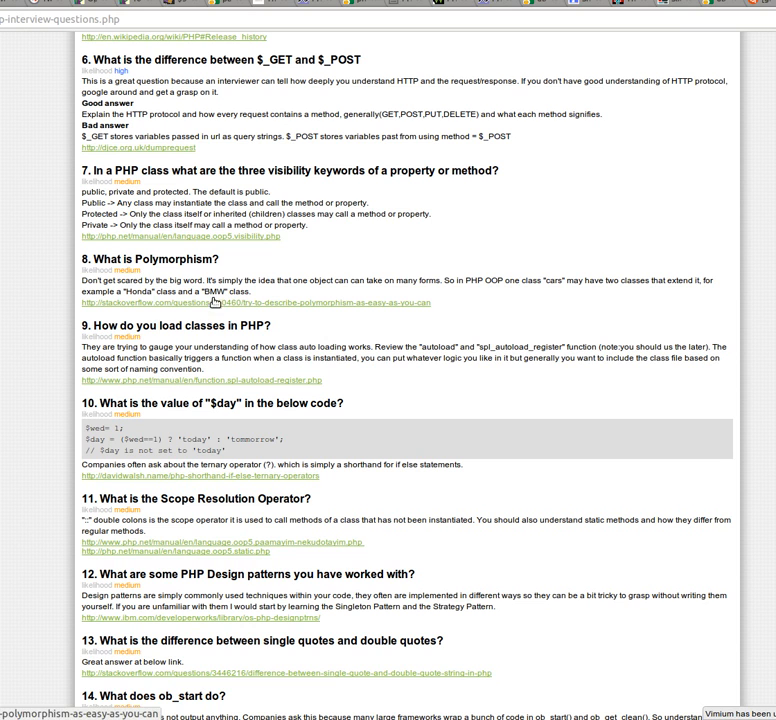
mouse_move(532, 257)
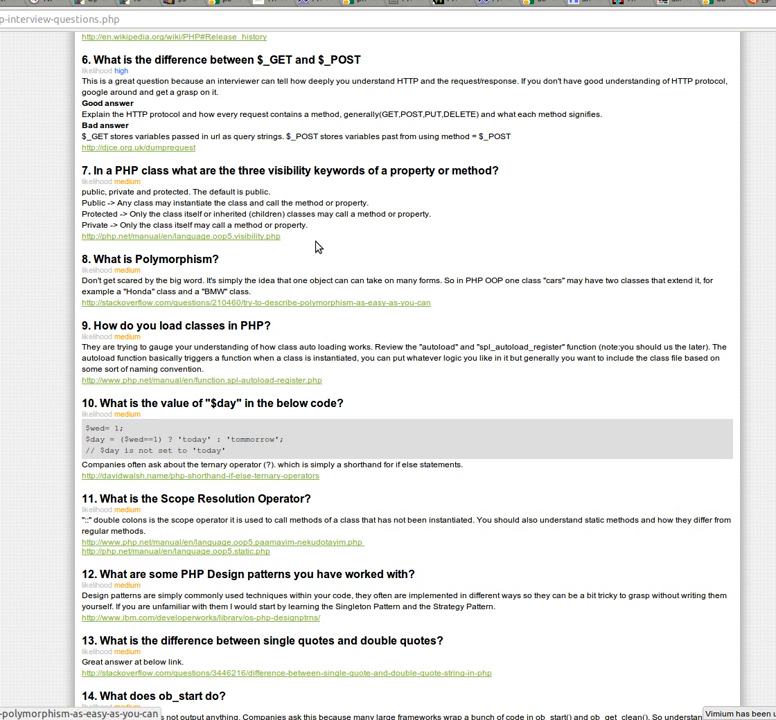
scroll(down, 3)
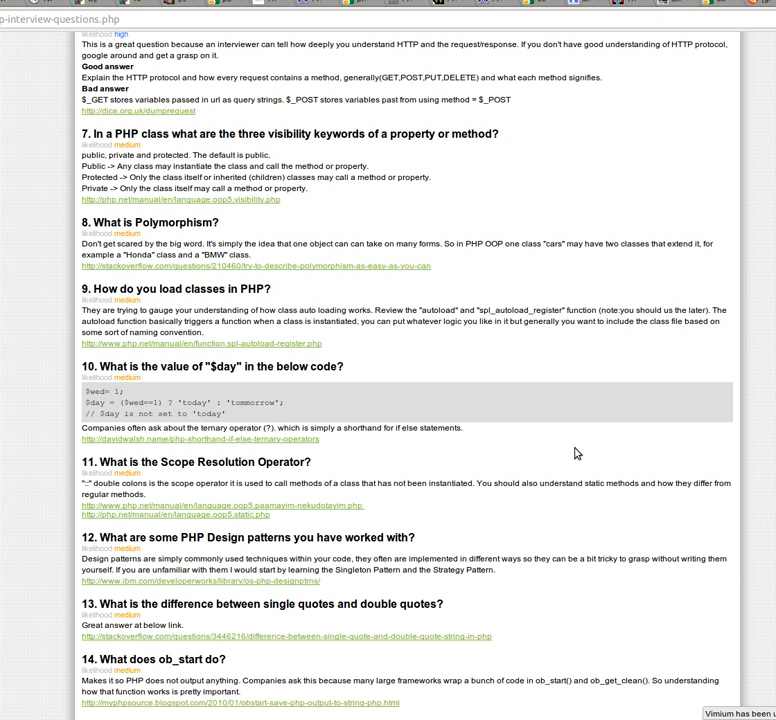
mouse_move(593, 446)
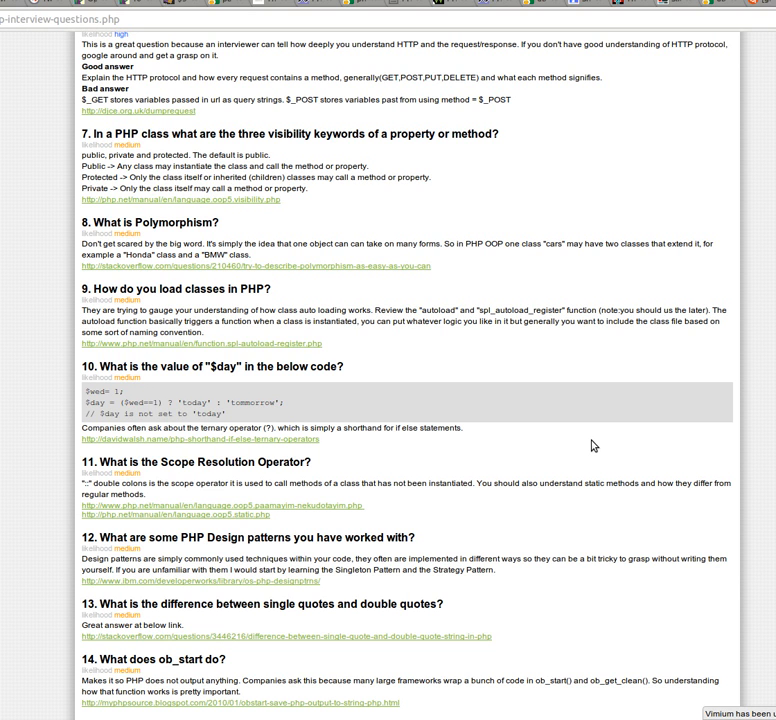
mouse_move(547, 392)
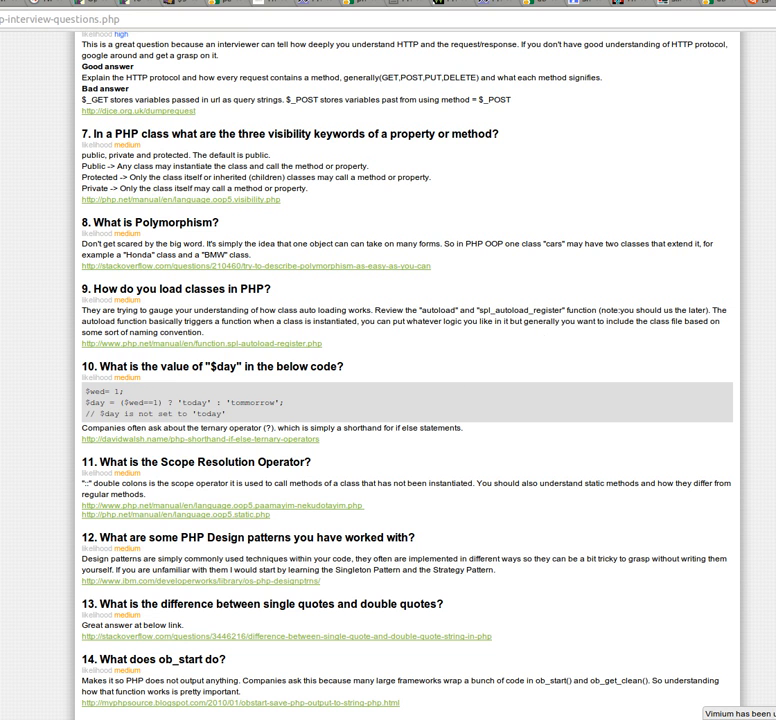
Scroll down to reveal question 15 on what '&' means in '&$var'.
scroll(down, 3)
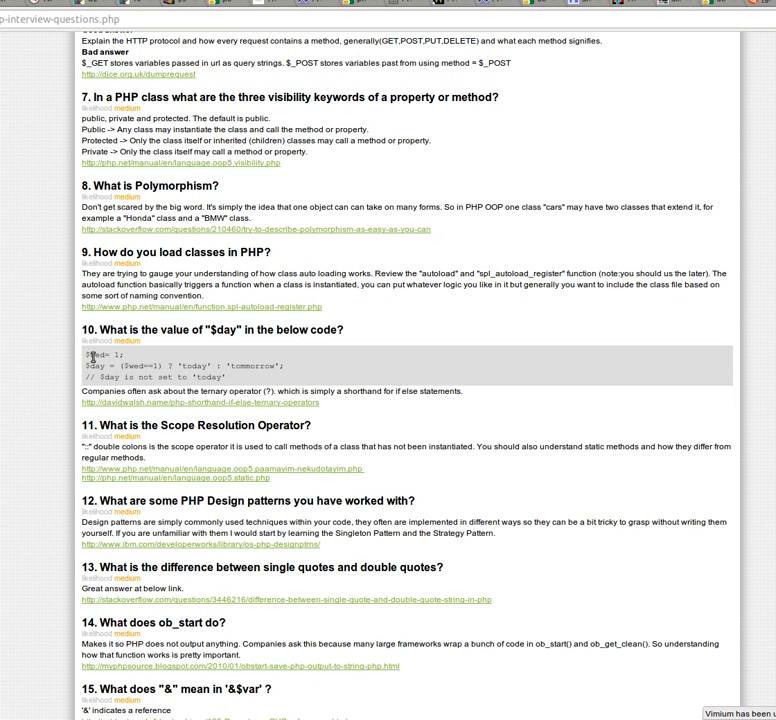
mouse_move(437, 410)
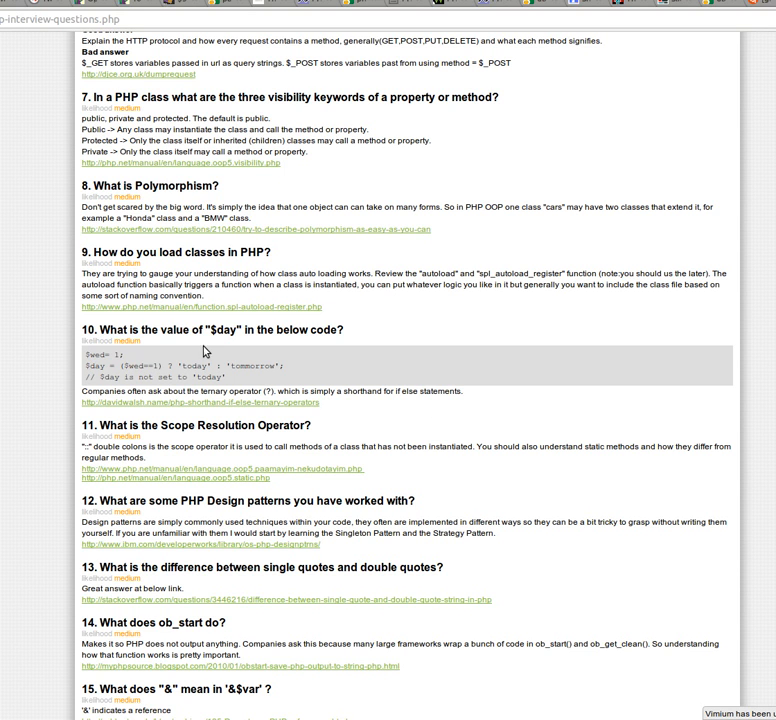
mouse_move(232, 377)
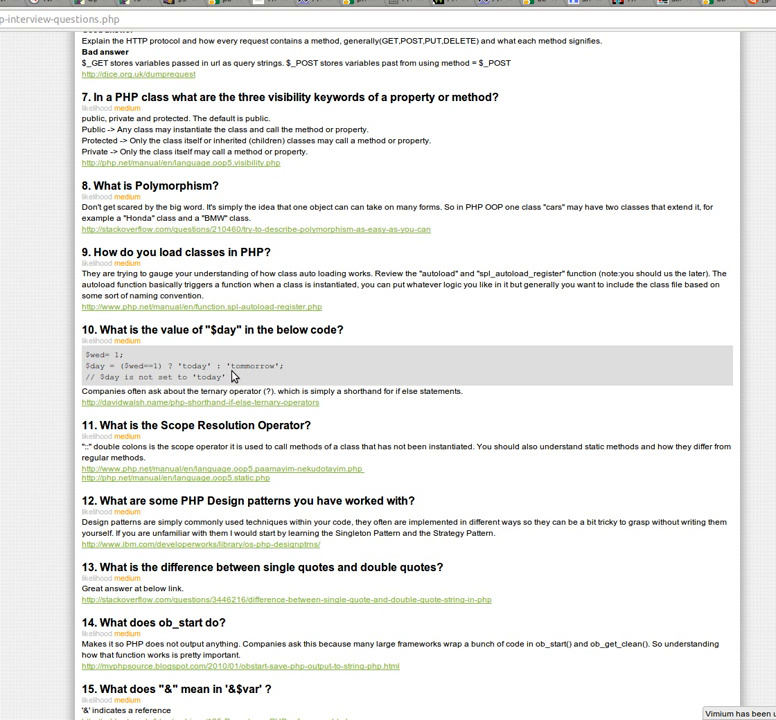
Highlight words in question 10's ternary example, then scroll to questions 15-17 and question 18's heading.
double_click(259, 391)
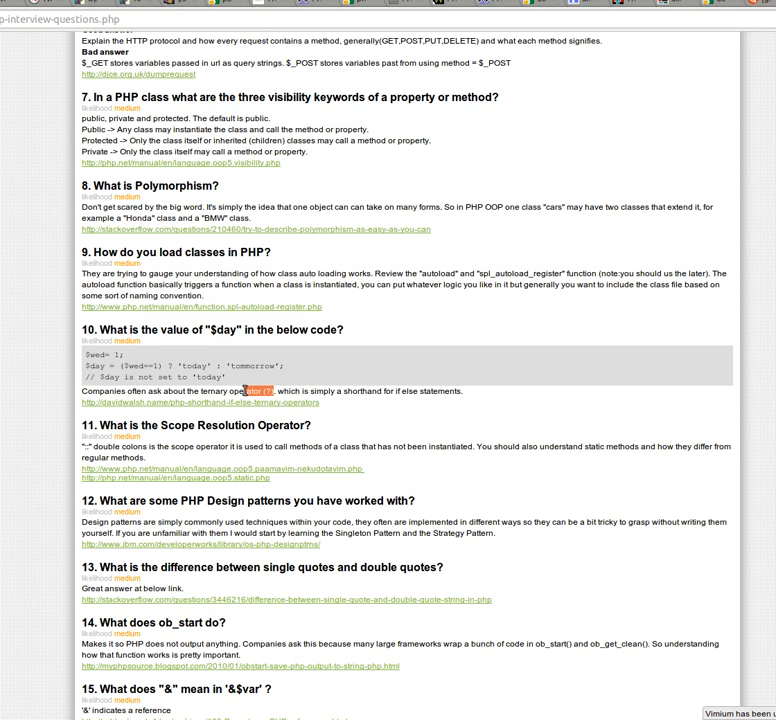
scroll(down, 3)
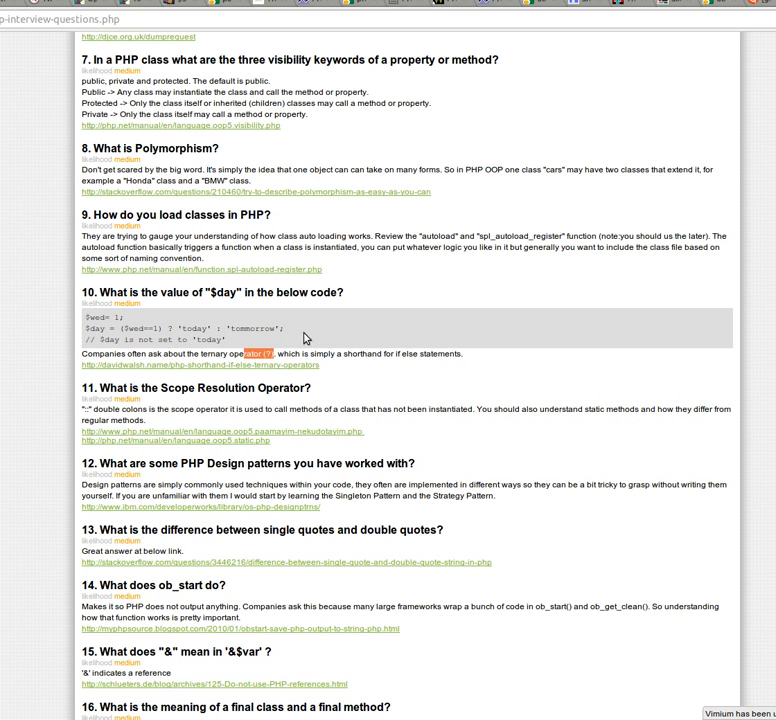
scroll(down, 3)
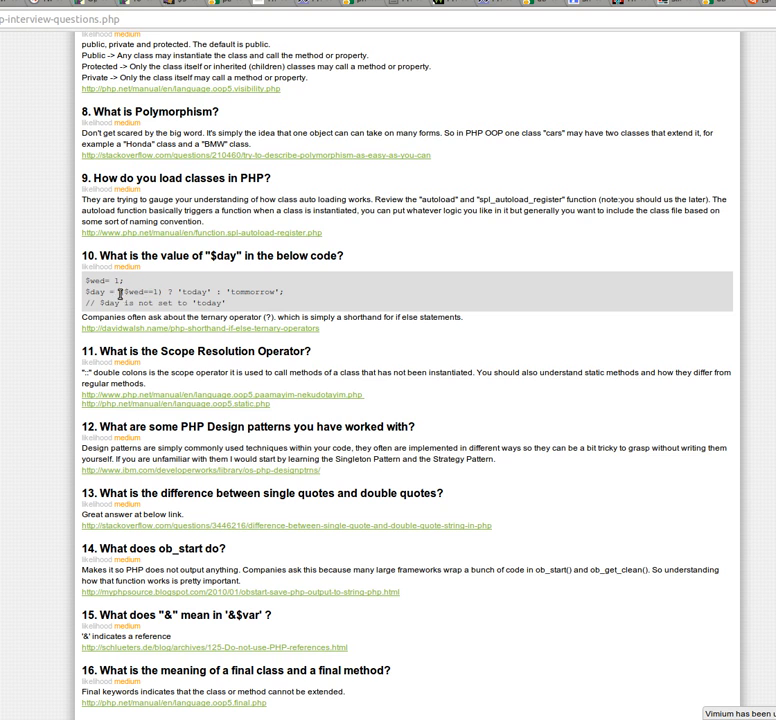
double_click(140, 291)
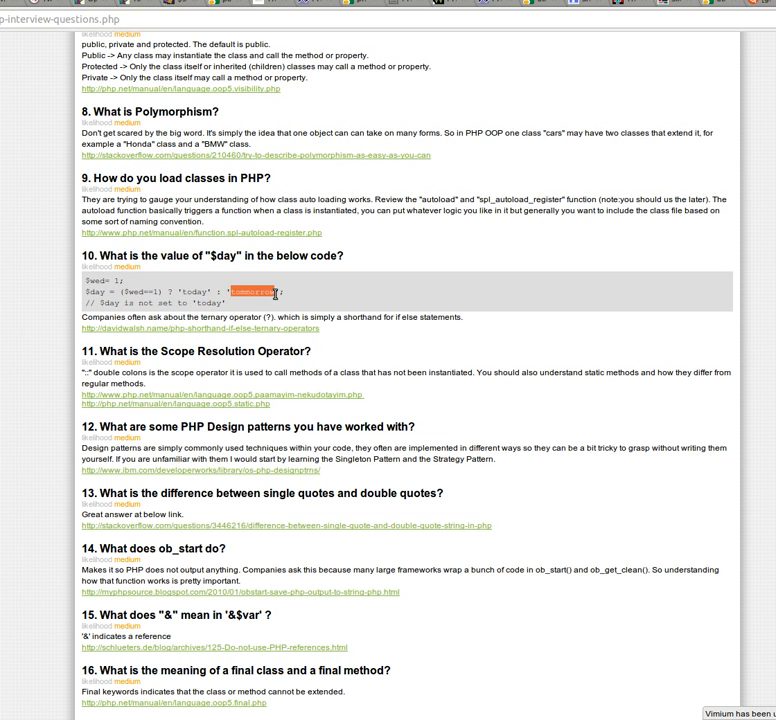
scroll(down, 3)
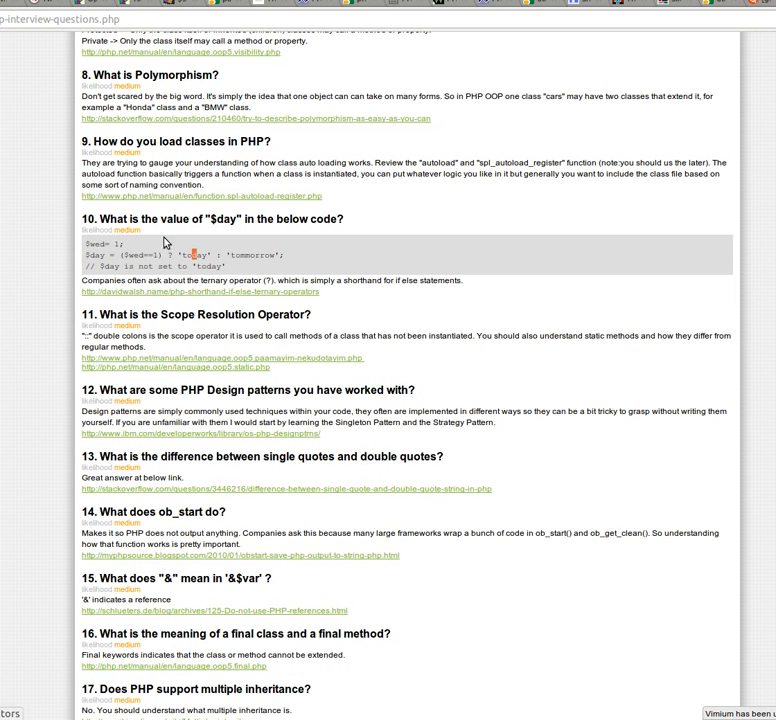
scroll(down, 3)
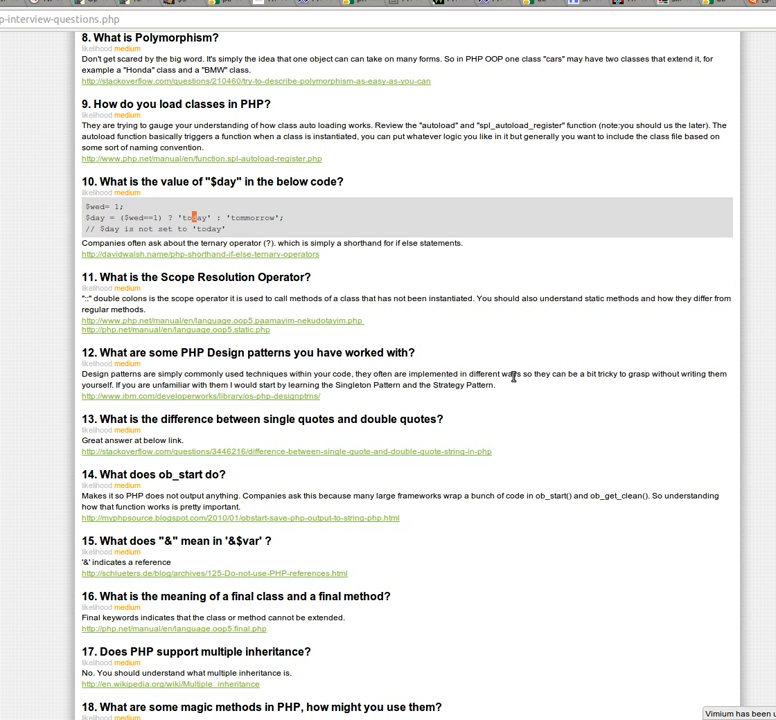
mouse_move(648, 282)
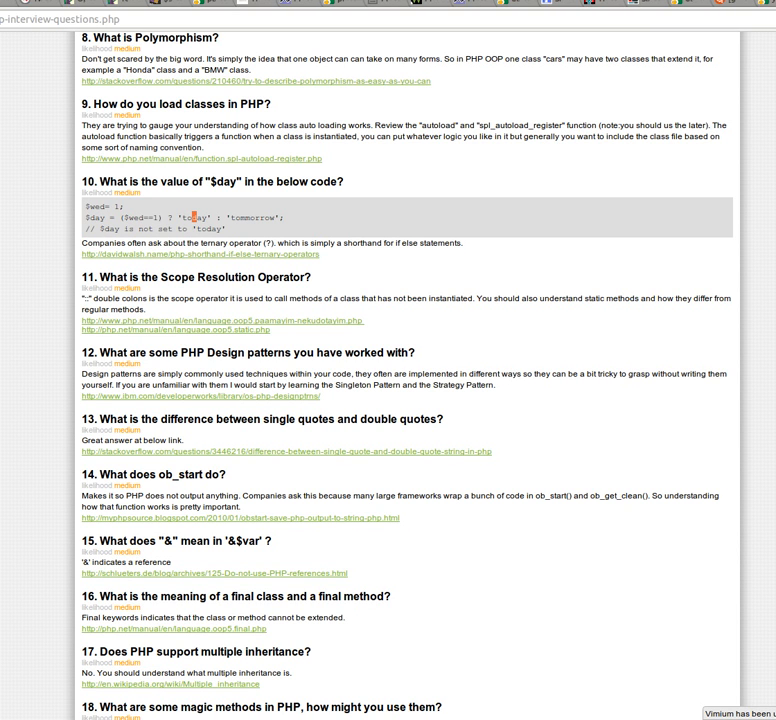
mouse_move(508, 296)
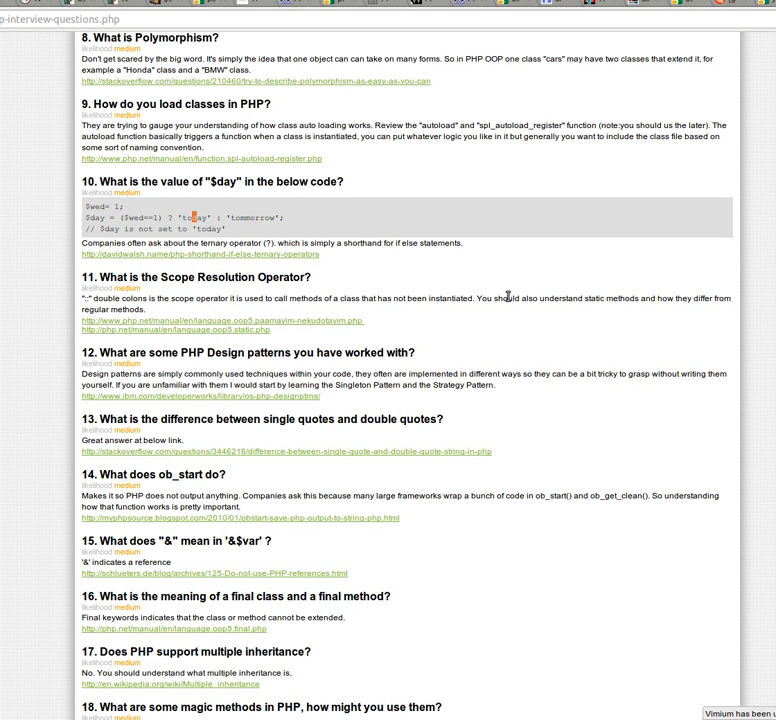
mouse_move(575, 322)
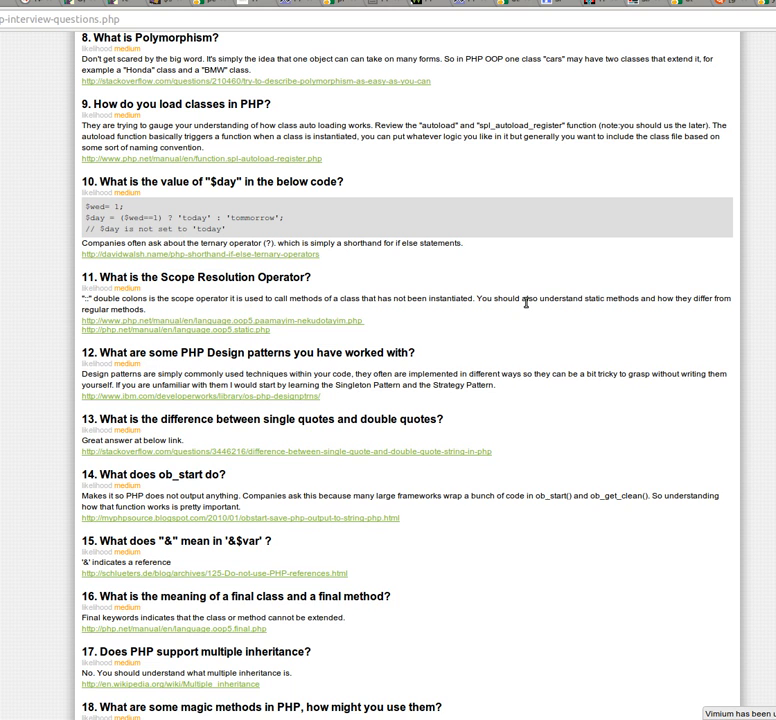
Scroll down to show question 18's magic methods answer and question 19's heading.
scroll(down, 3)
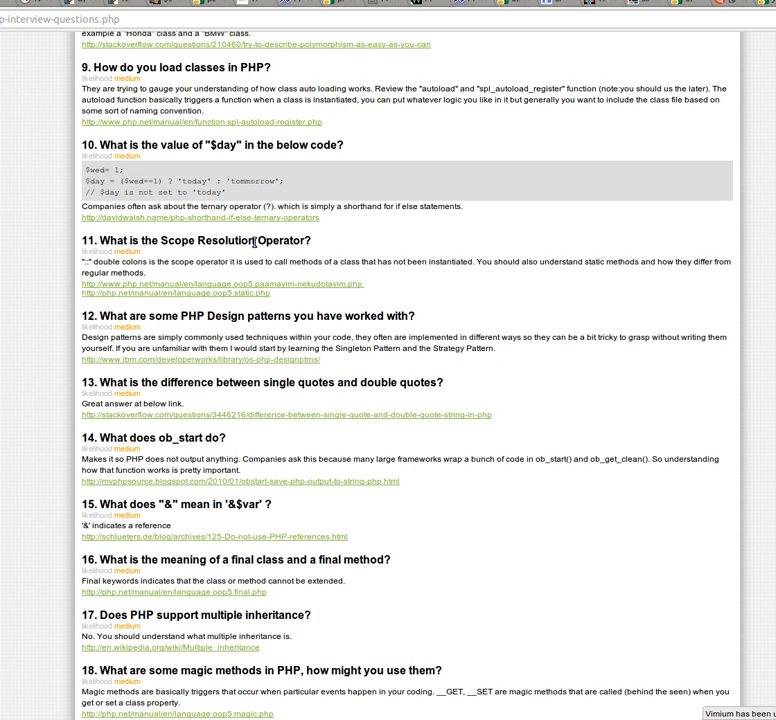
scroll(down, 3)
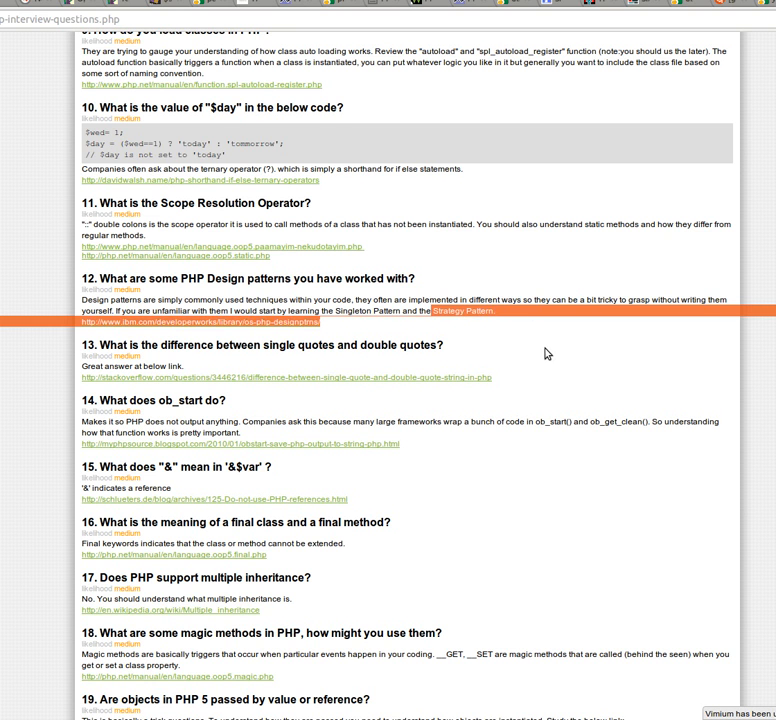
Scroll down to show question 19 on passing PHP 5 objects in full.
scroll(down, 3)
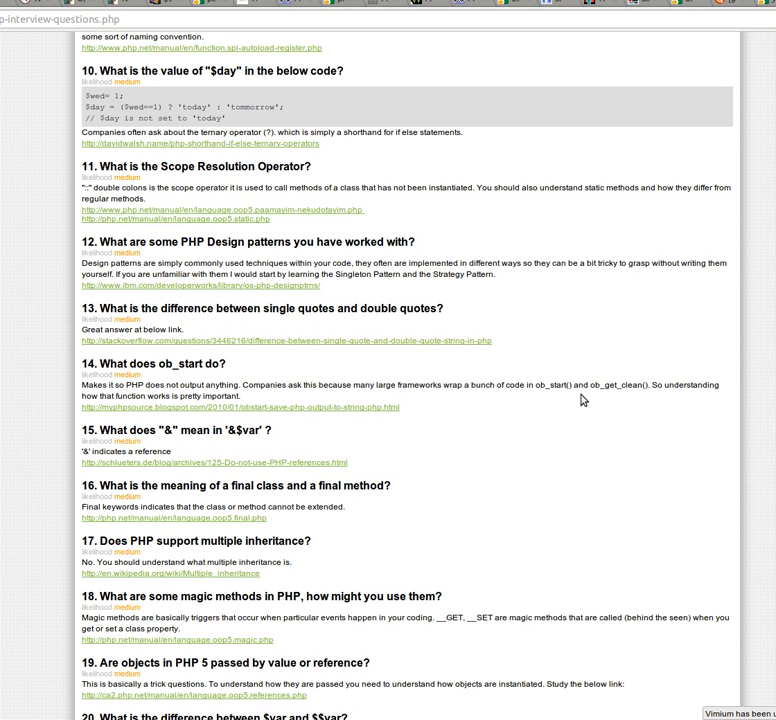
mouse_move(91, 360)
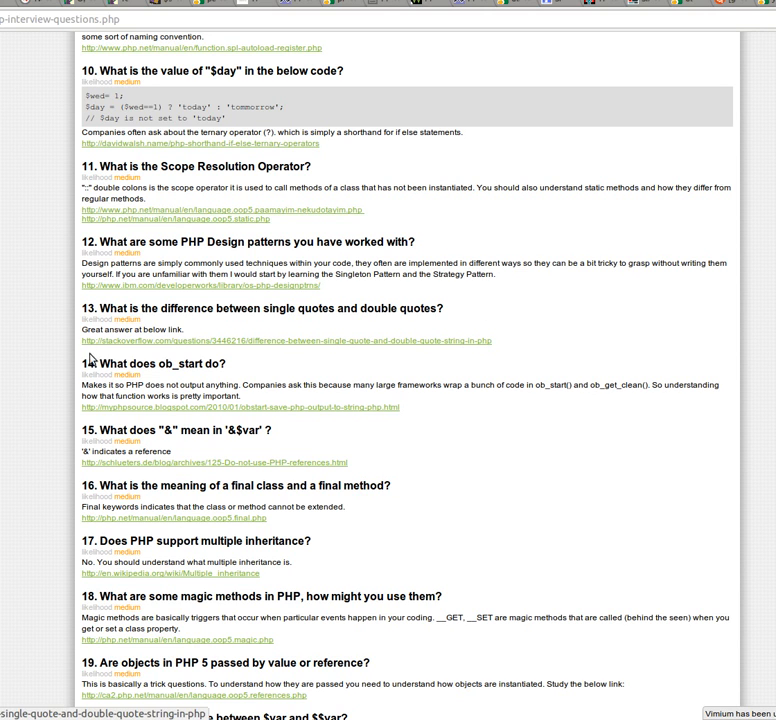
mouse_move(697, 466)
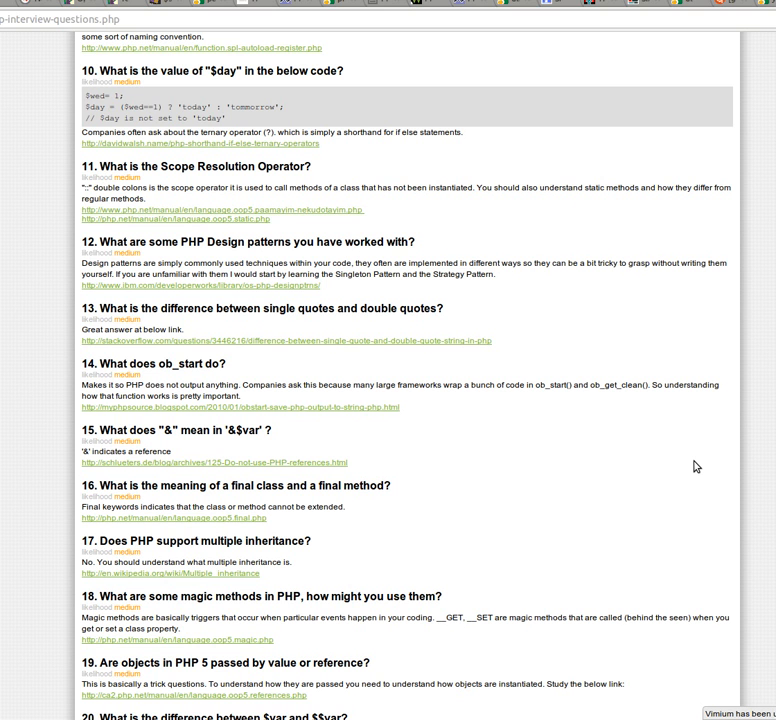
Scroll down to reveal question 20 on $var versus $$var and its answer.
scroll(down, 3)
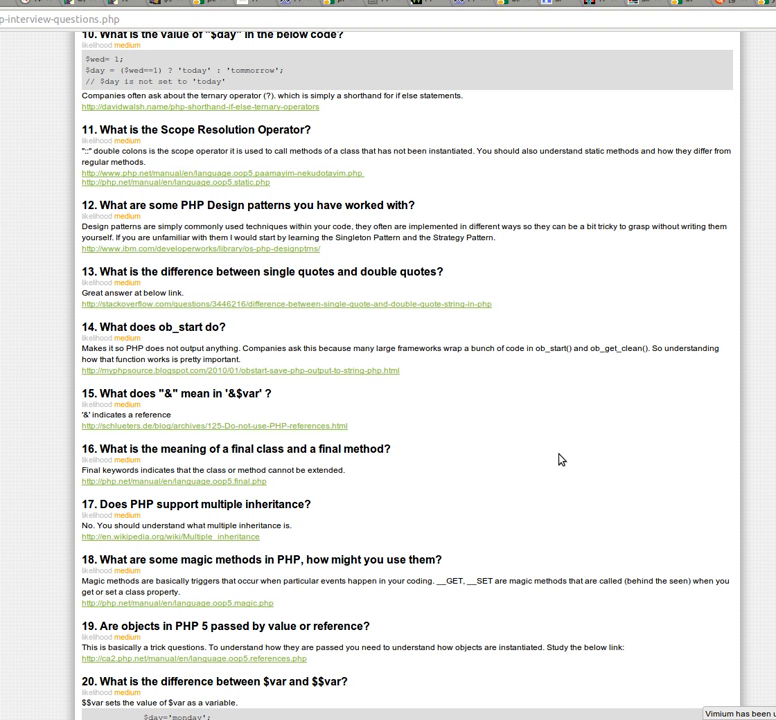
Scroll down until question 20's $$var code example with $day and monday is visible.
scroll(down, 3)
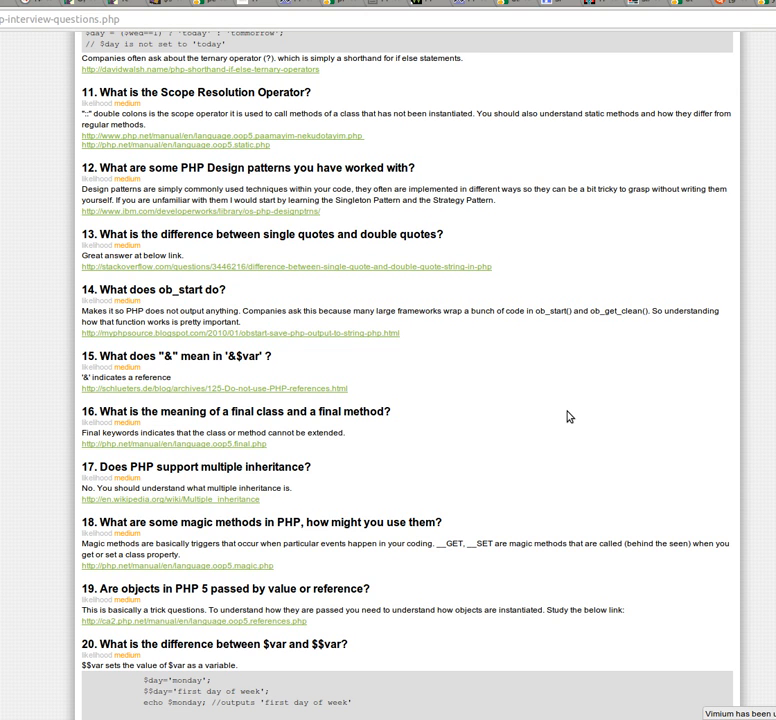
mouse_move(548, 364)
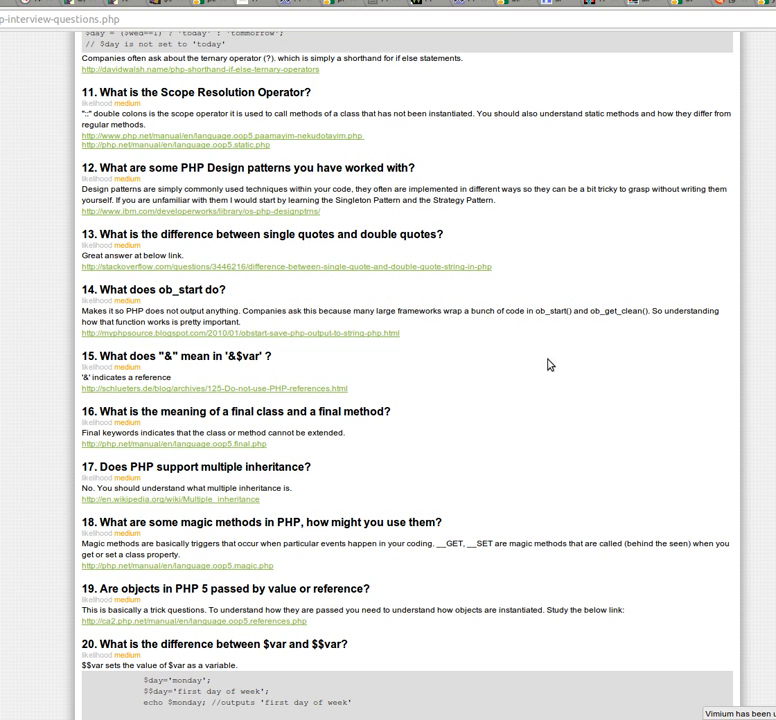
mouse_move(629, 346)
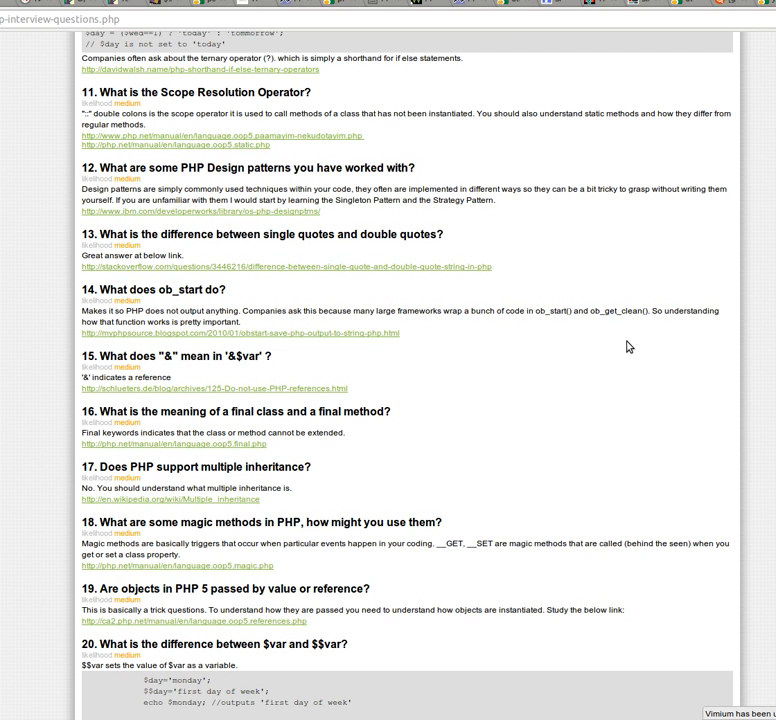
Scroll to the end of the article, past question 20's code and link, reaching the footer and copyright line.
scroll(down, 3)
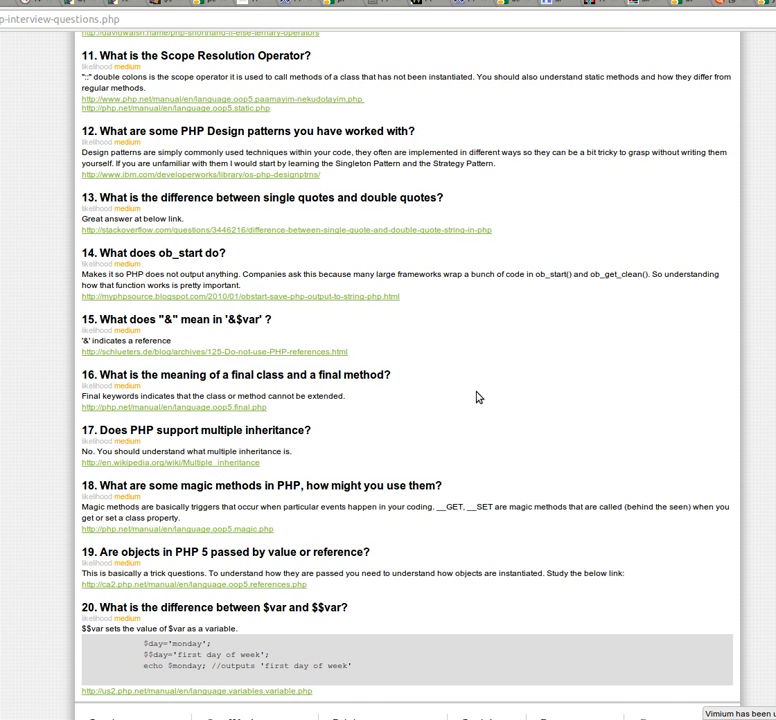
scroll(down, 3)
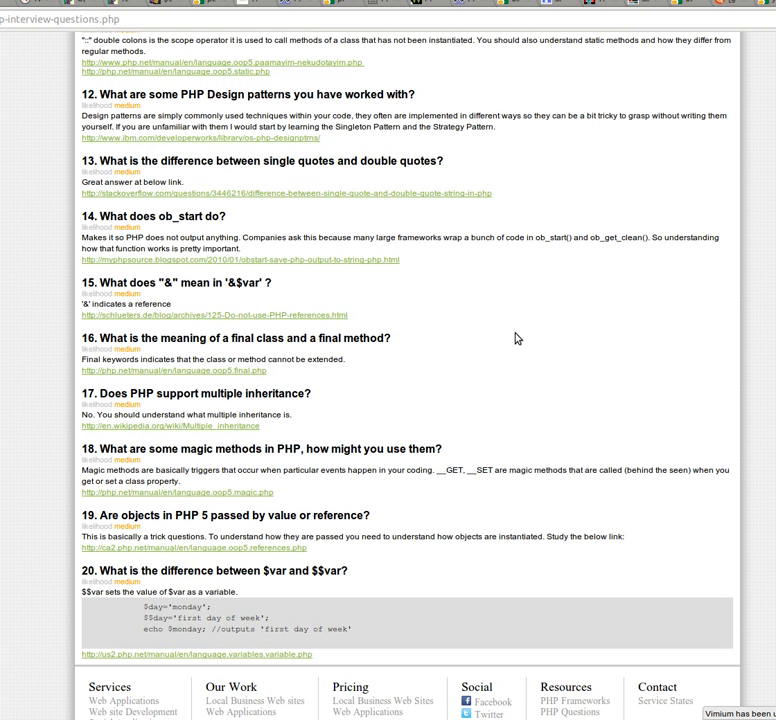
mouse_move(465, 302)
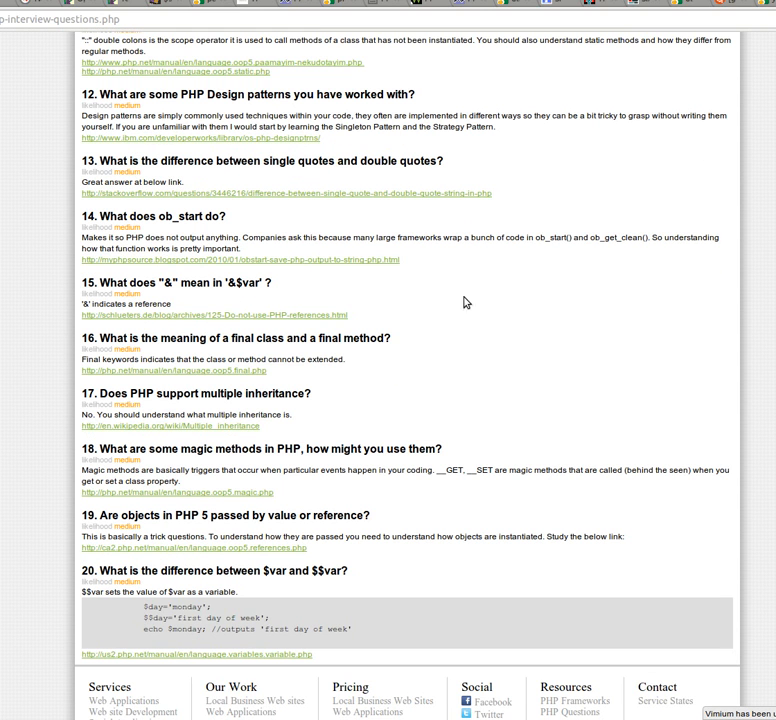
mouse_move(519, 387)
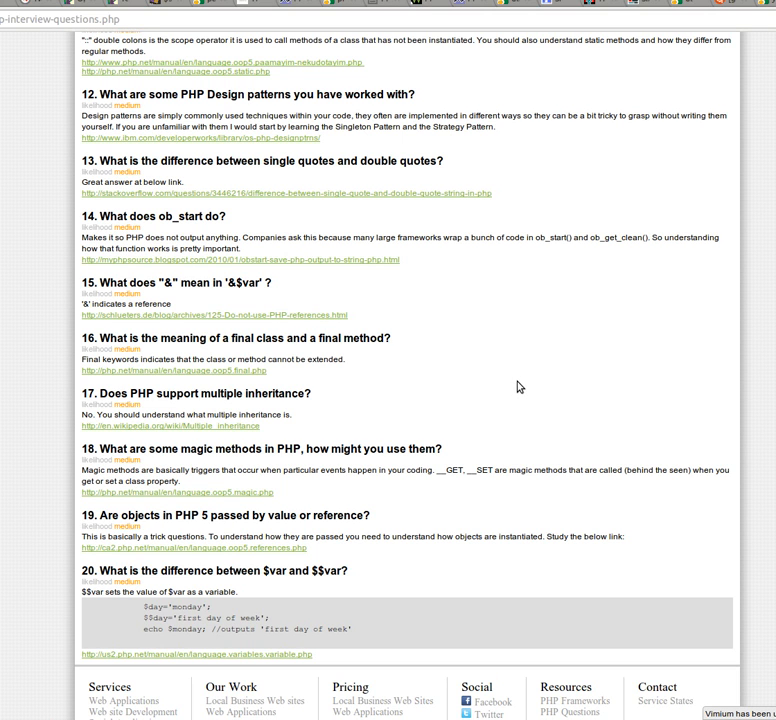
mouse_move(562, 419)
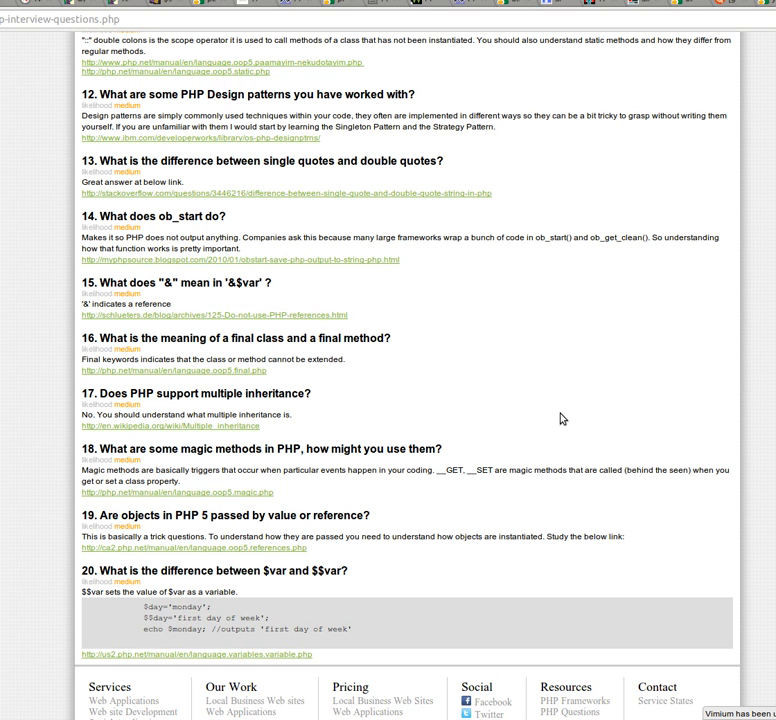
mouse_move(575, 423)
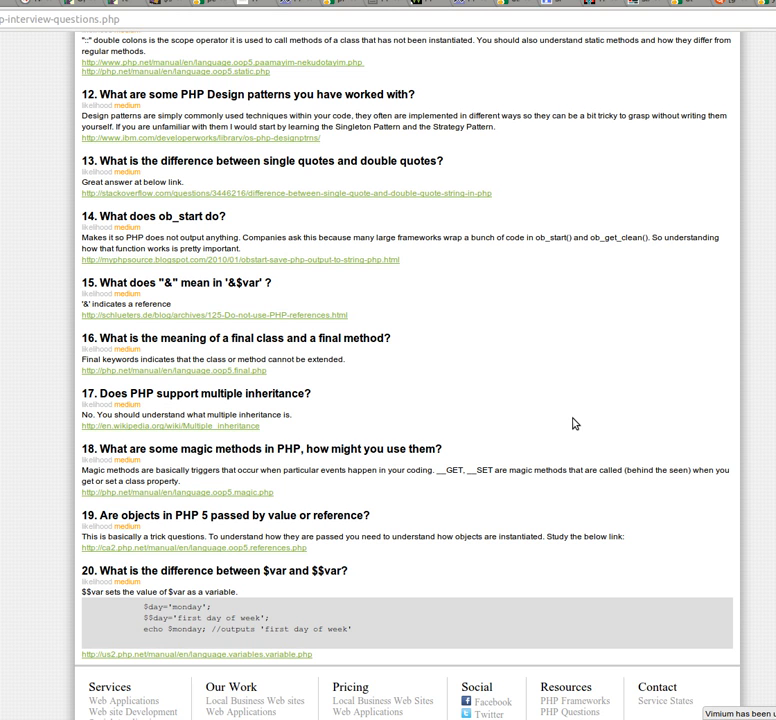
mouse_move(566, 410)
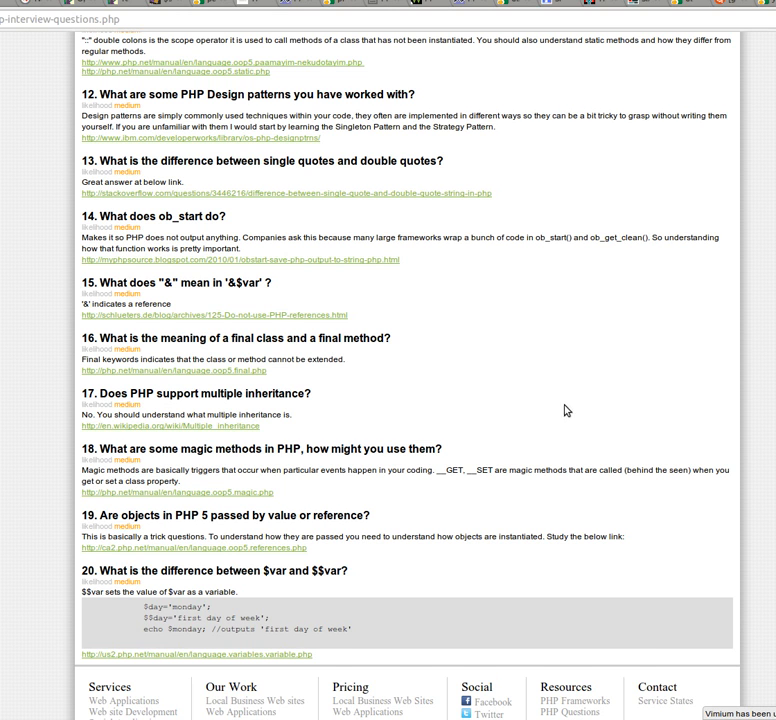
scroll(down, 3)
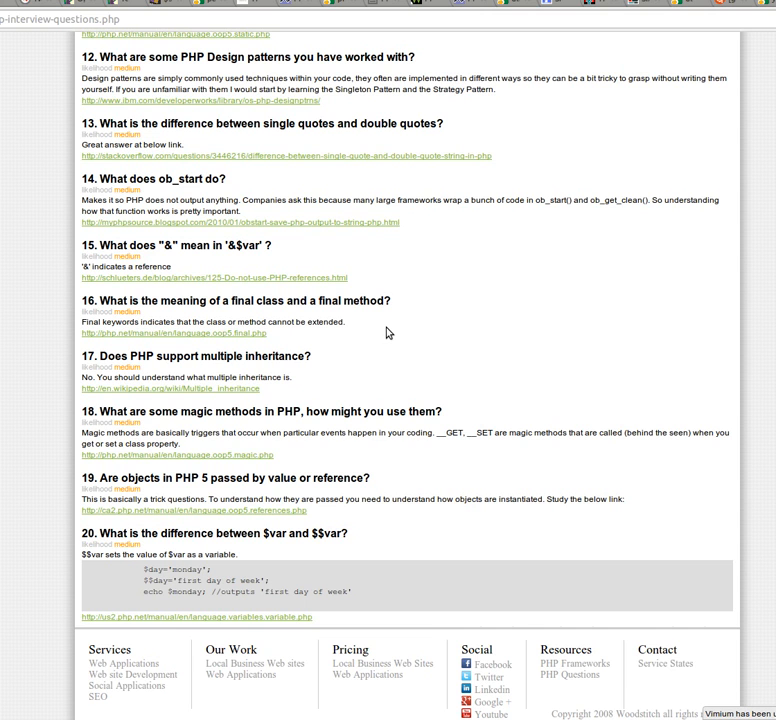
mouse_move(419, 321)
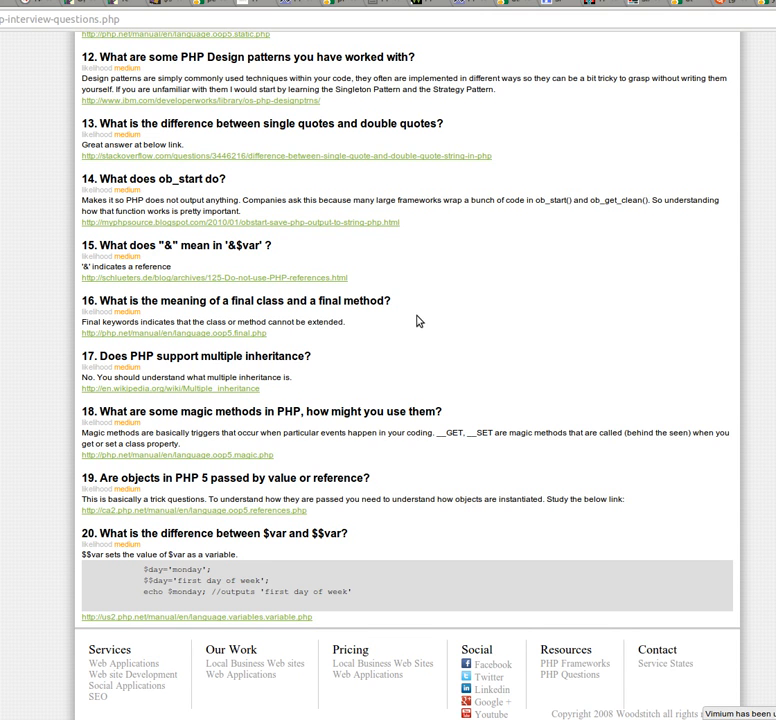
scroll(down, 3)
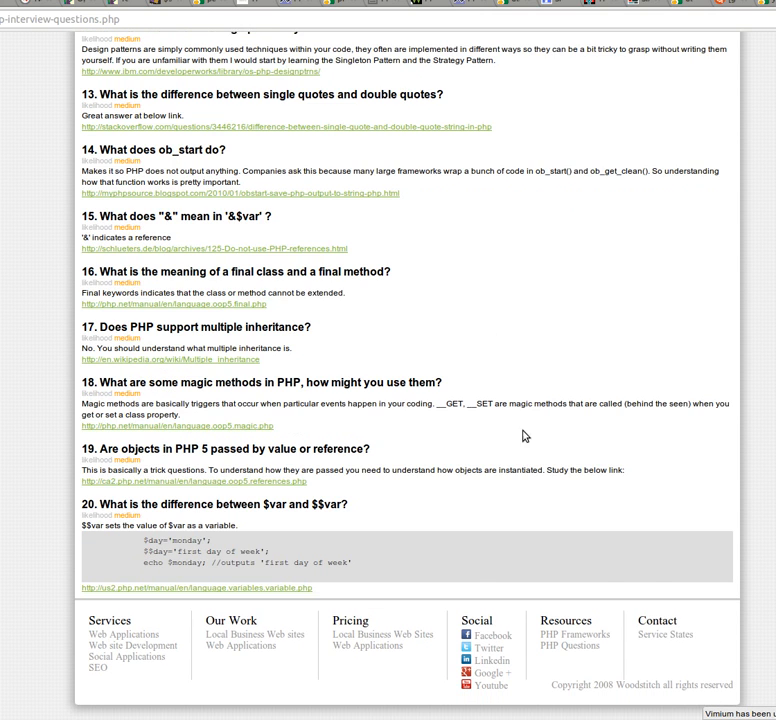
mouse_move(537, 432)
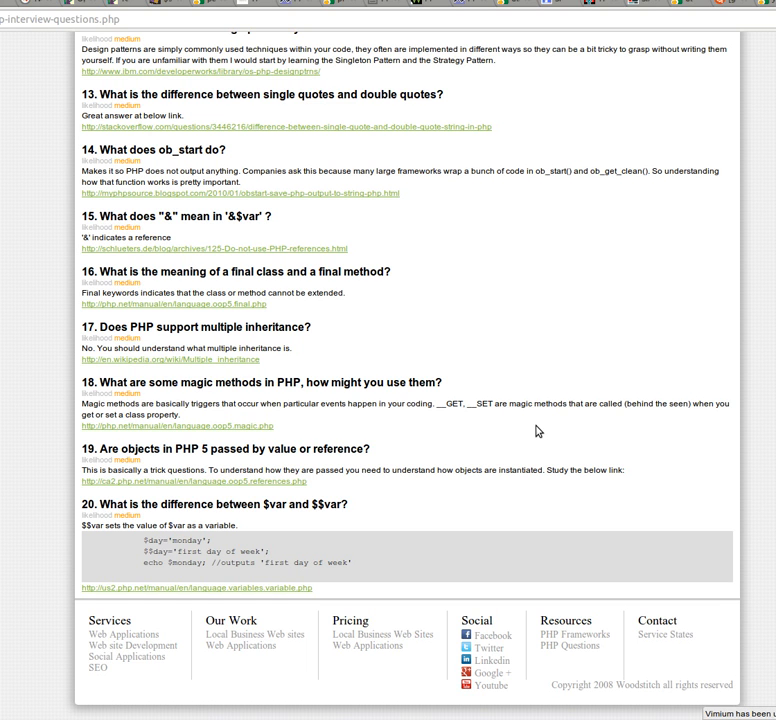
mouse_move(529, 352)
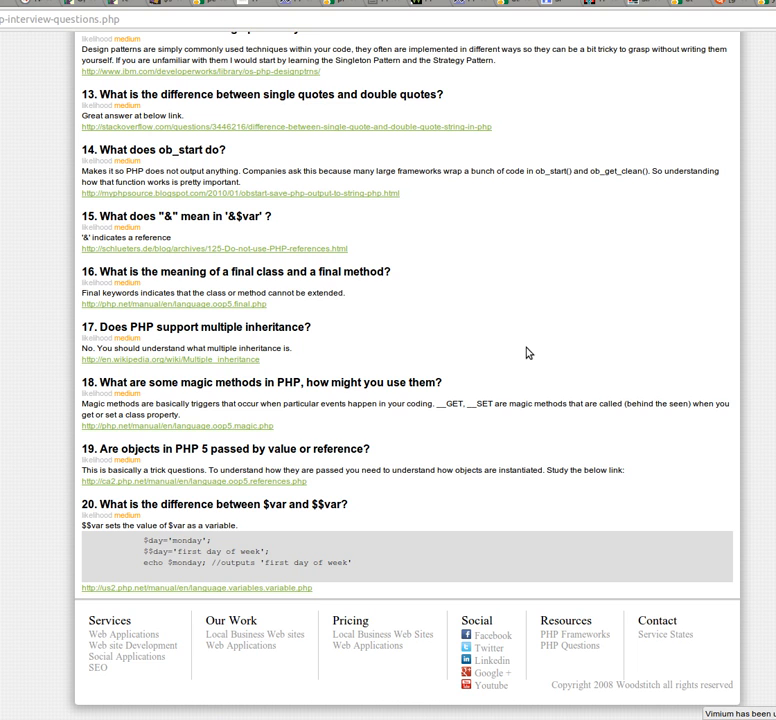
mouse_move(414, 338)
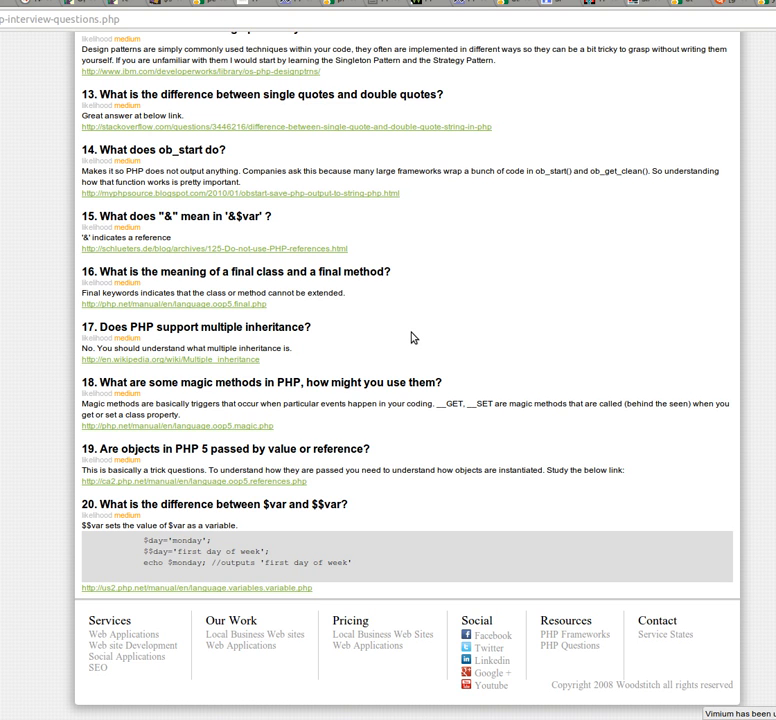
mouse_move(394, 340)
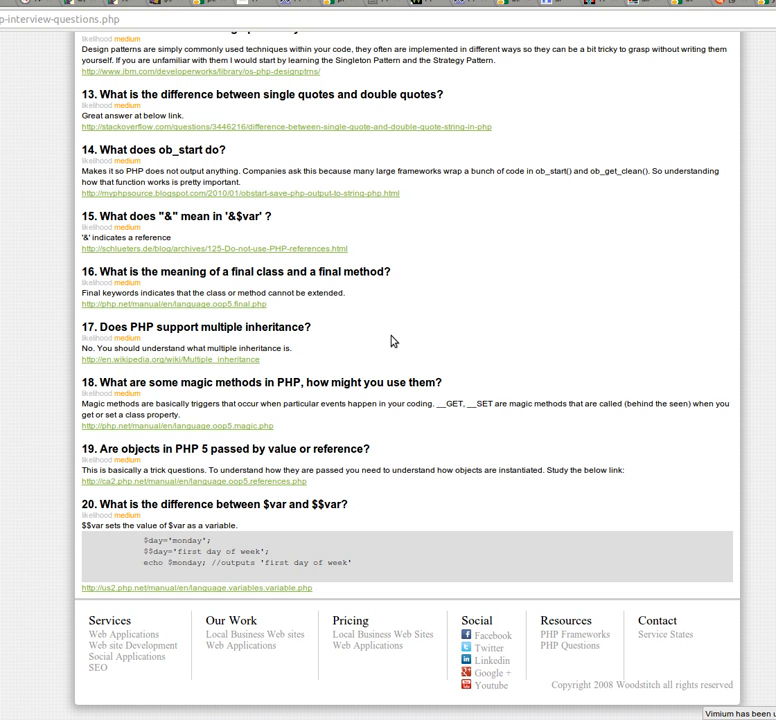
mouse_move(360, 345)
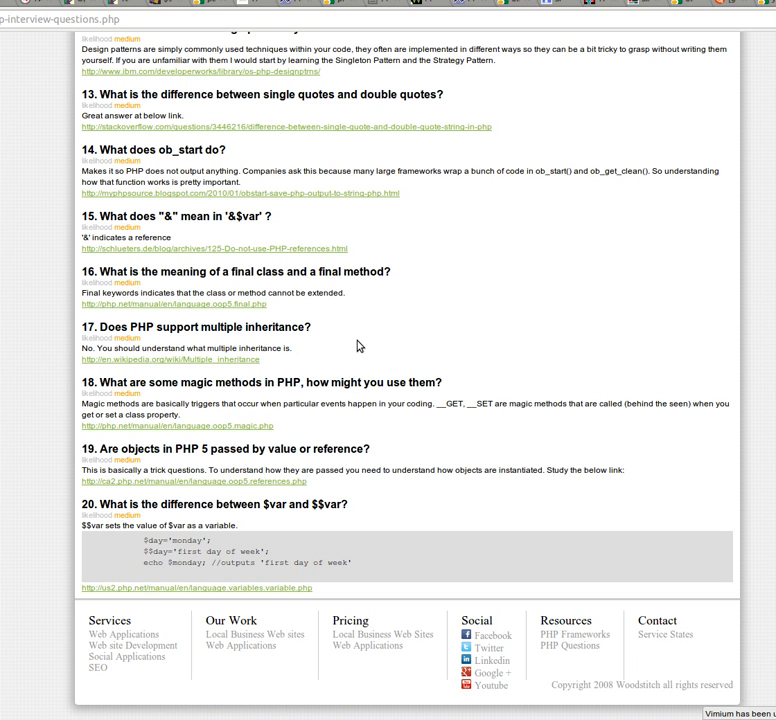
mouse_move(476, 351)
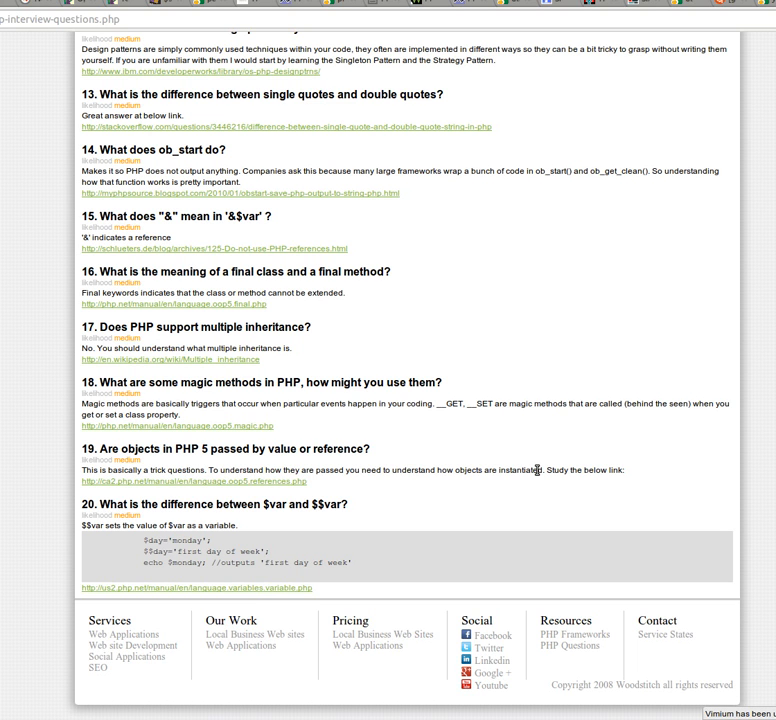
mouse_move(447, 405)
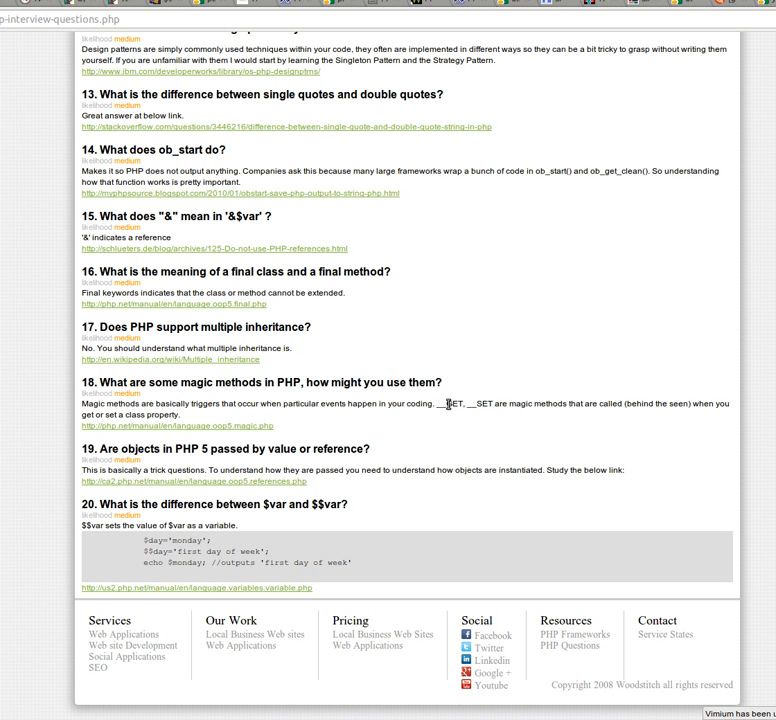
mouse_move(485, 415)
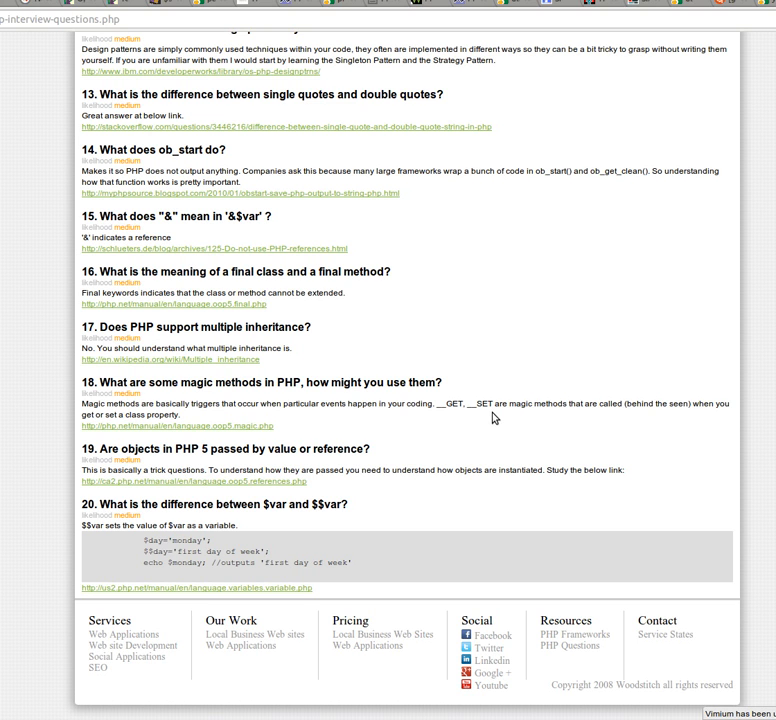
mouse_move(508, 445)
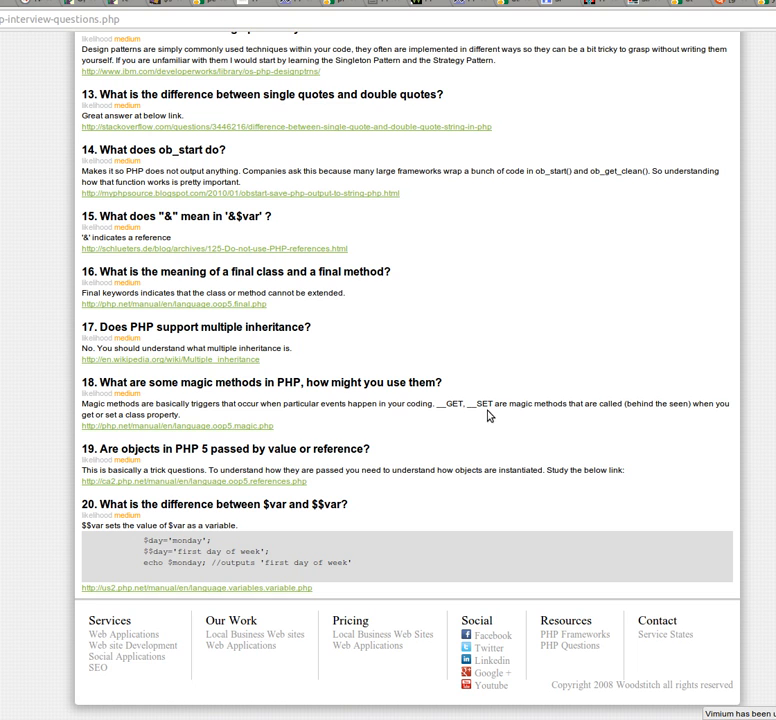
mouse_move(504, 416)
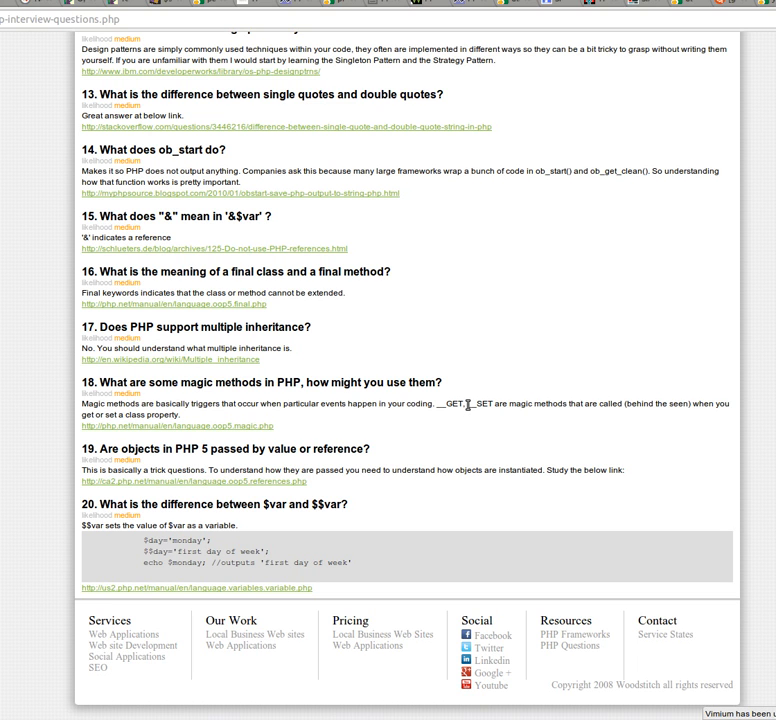
Select the word __SET in question 18's answer text.
double_click(477, 404)
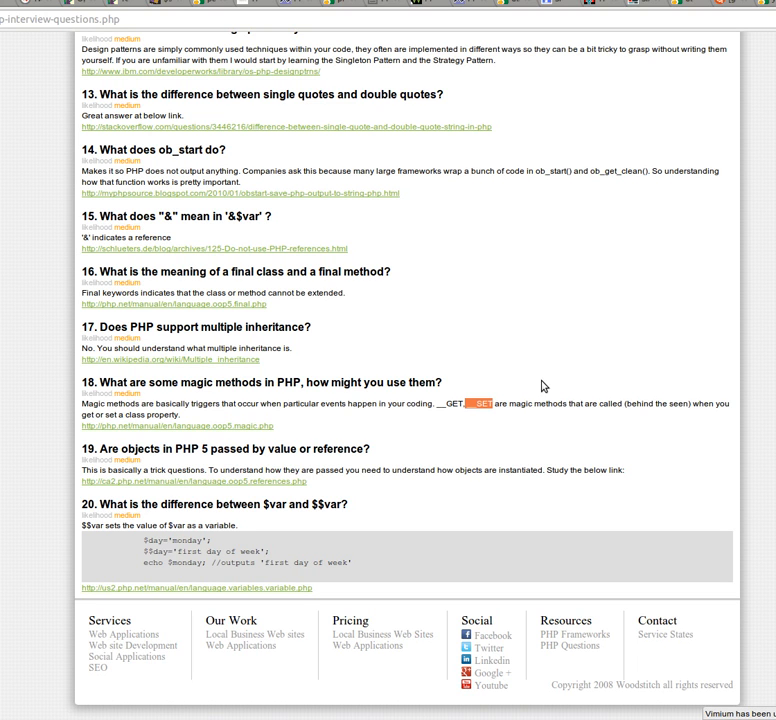
mouse_move(548, 535)
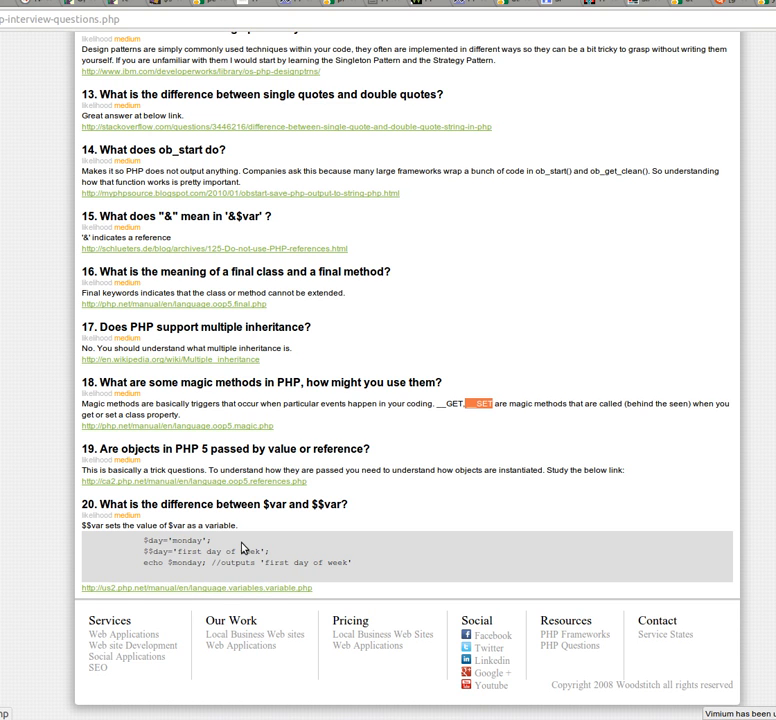
mouse_move(245, 540)
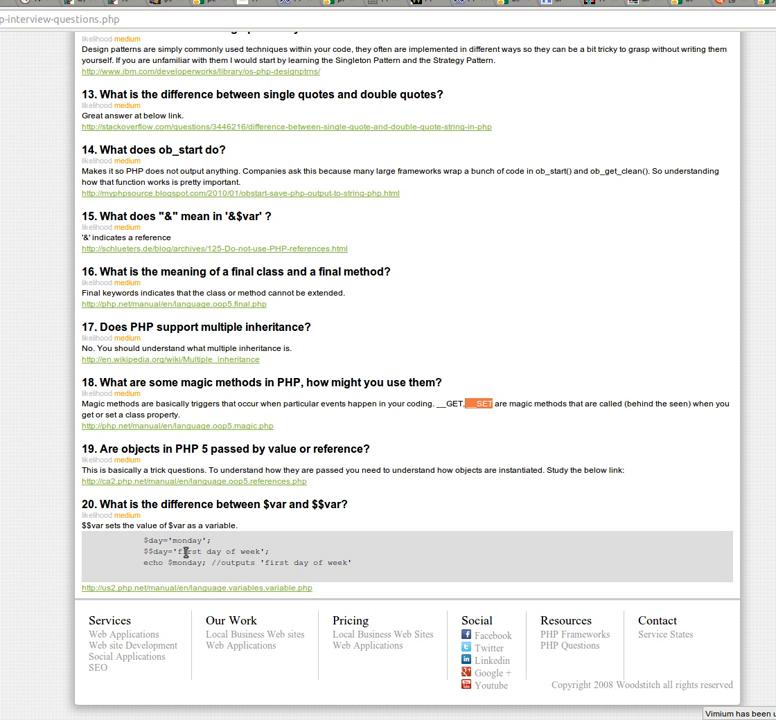
Scroll back to the page header so the title and questions 1–6 are in view.
scroll(up, 3)
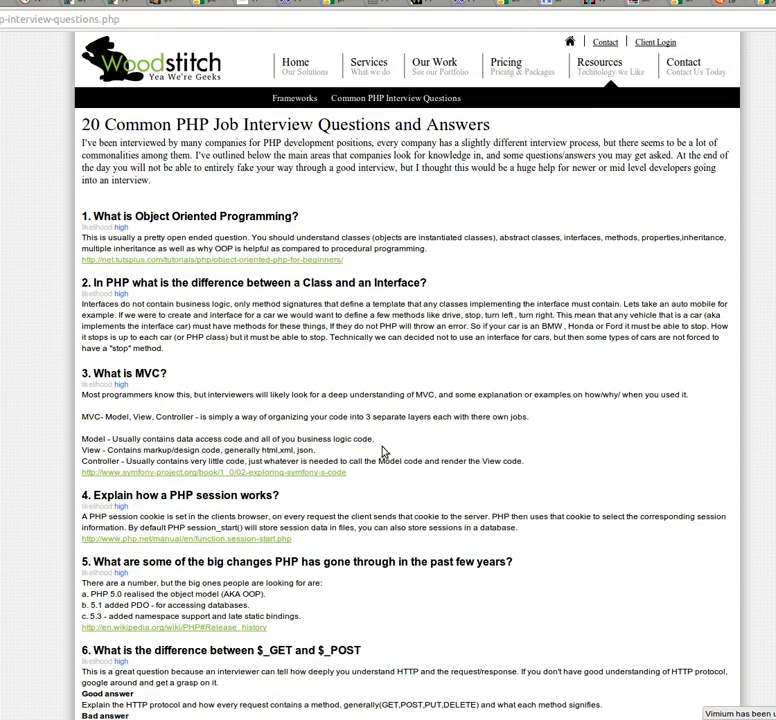
mouse_move(408, 430)
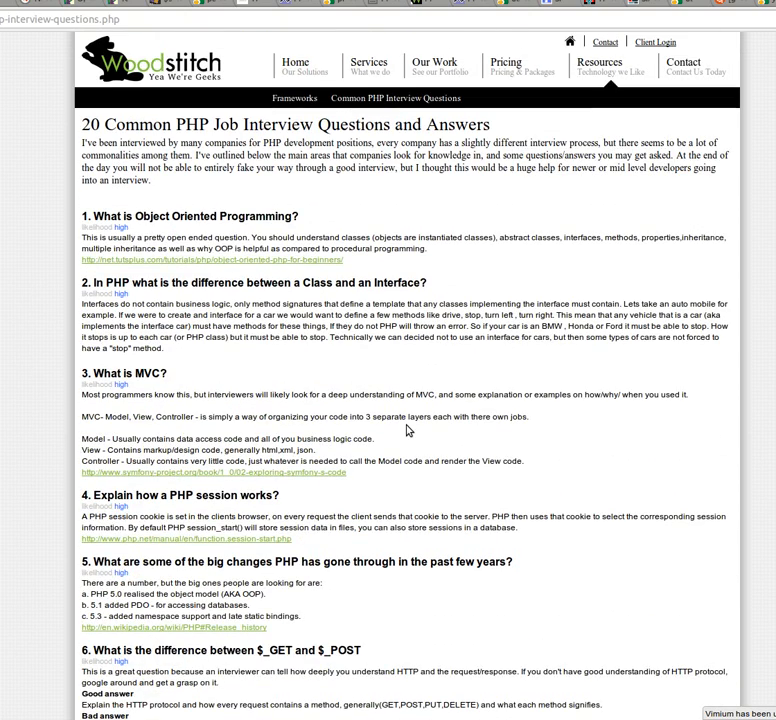
scroll(down, 3)
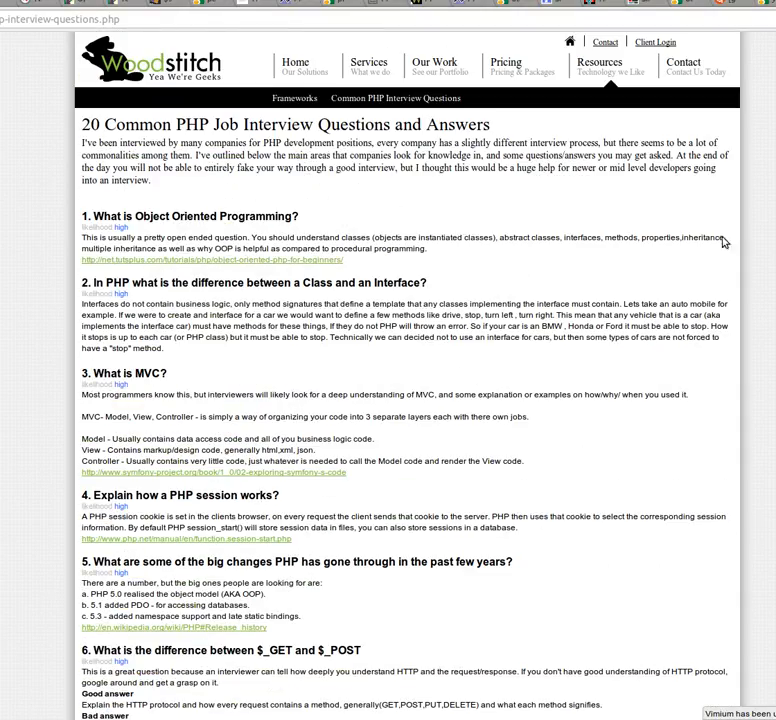
scroll(down, 3)
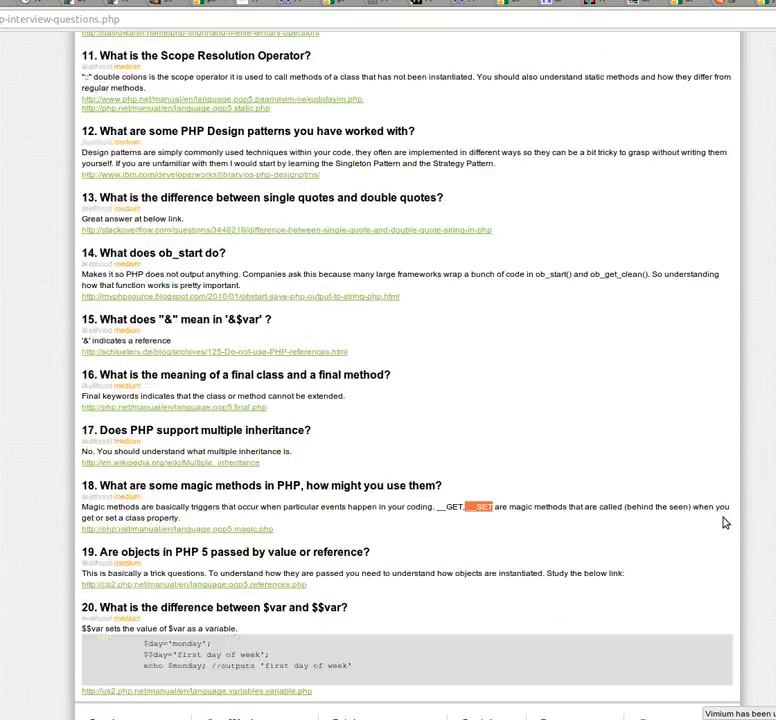
scroll(up, 3)
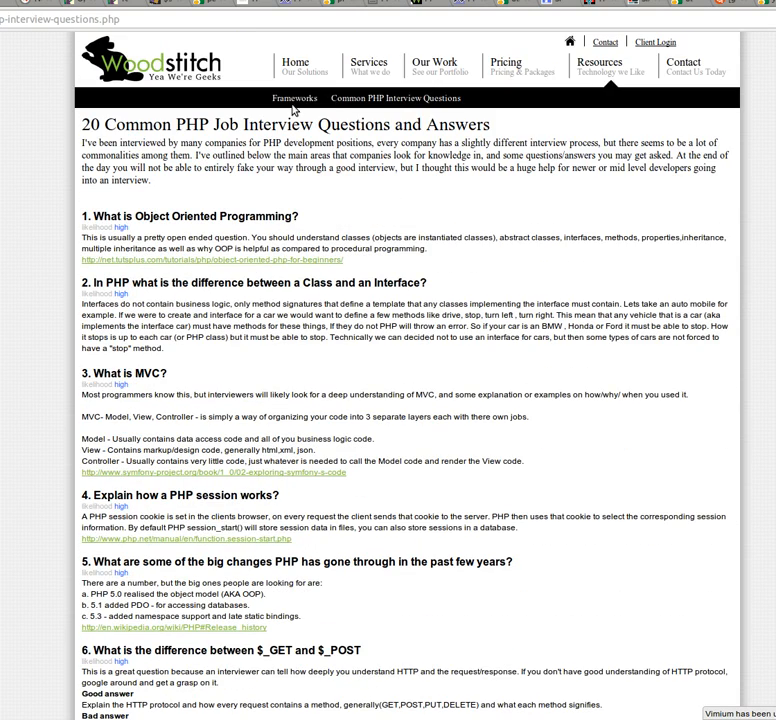
mouse_move(540, 238)
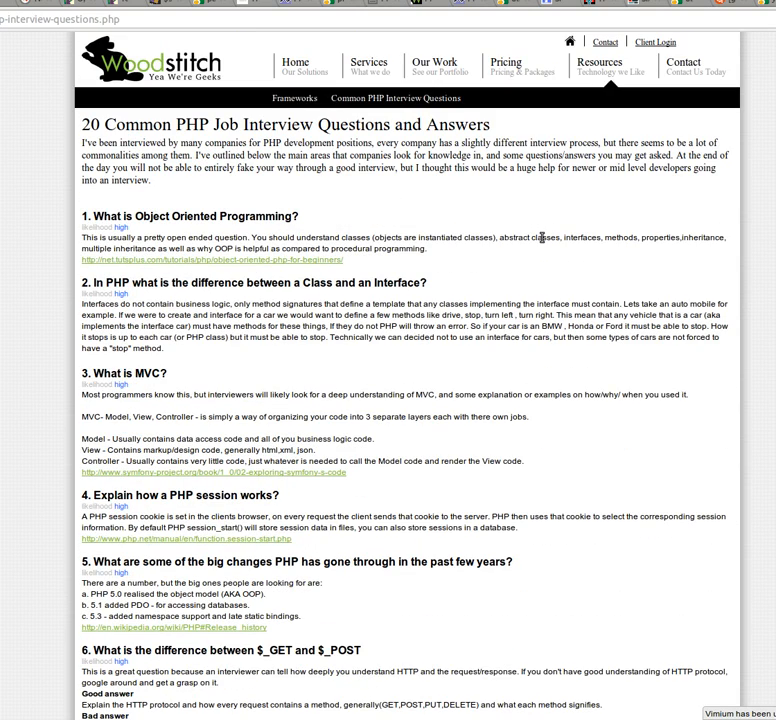